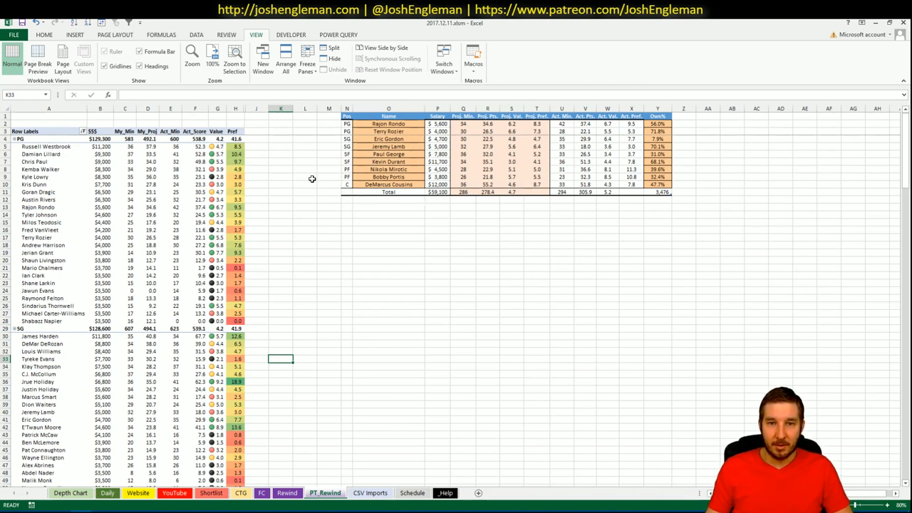
mouse_move(365, 199)
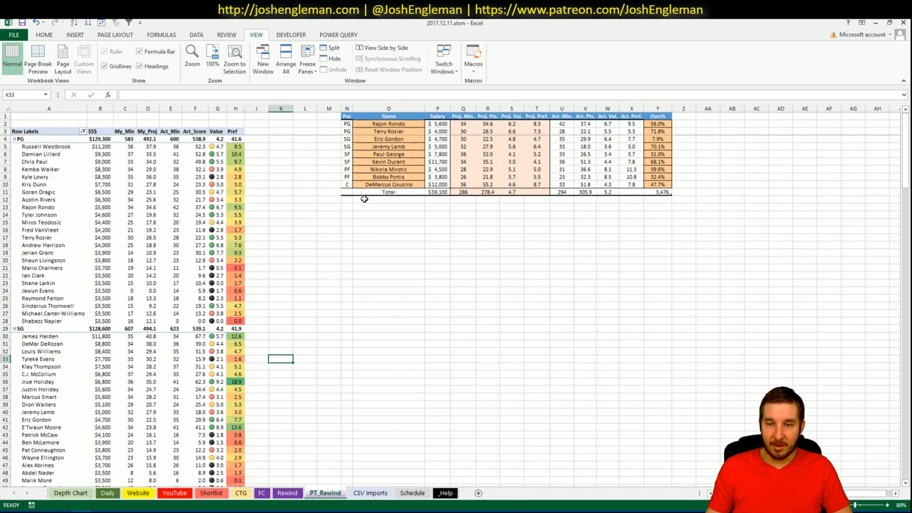
mouse_move(560, 211)
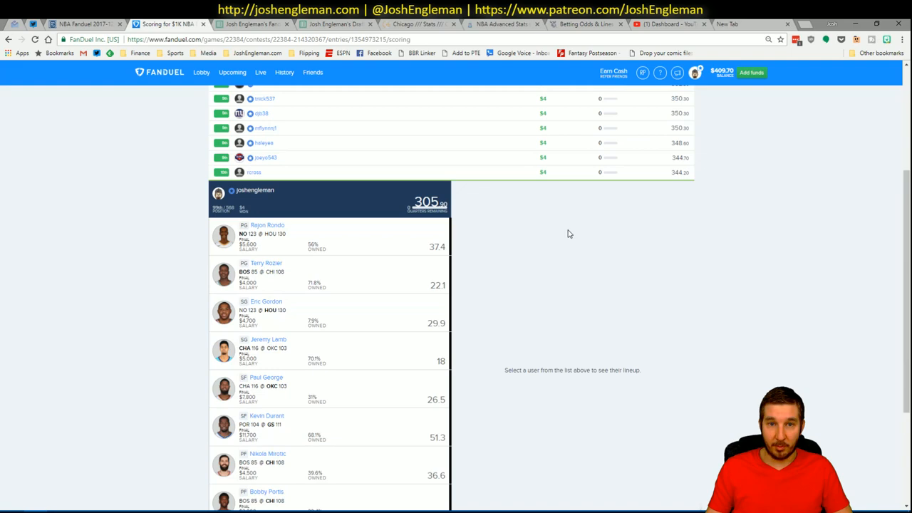
- Reveal the complete nine-player lineup with fantasy points, ending with DeMarcus Cousins at 51.8
scroll("down", 3)
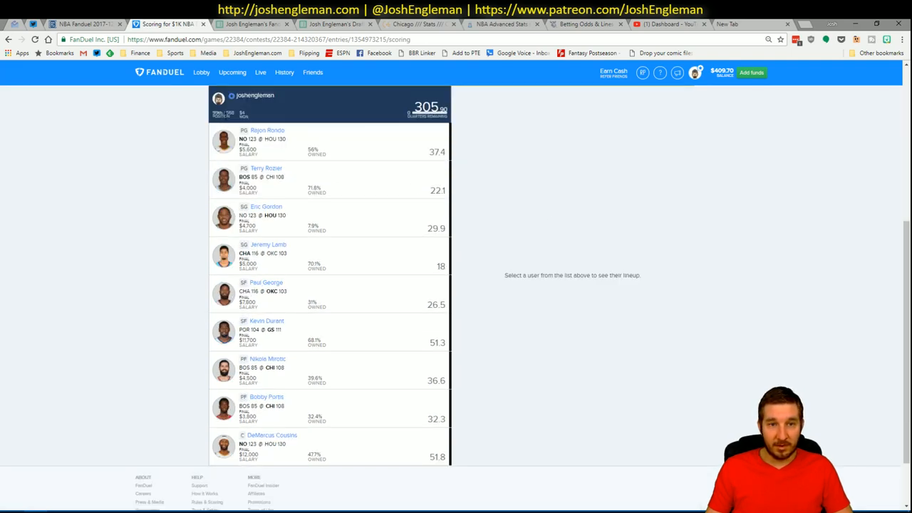
mouse_move(607, 223)
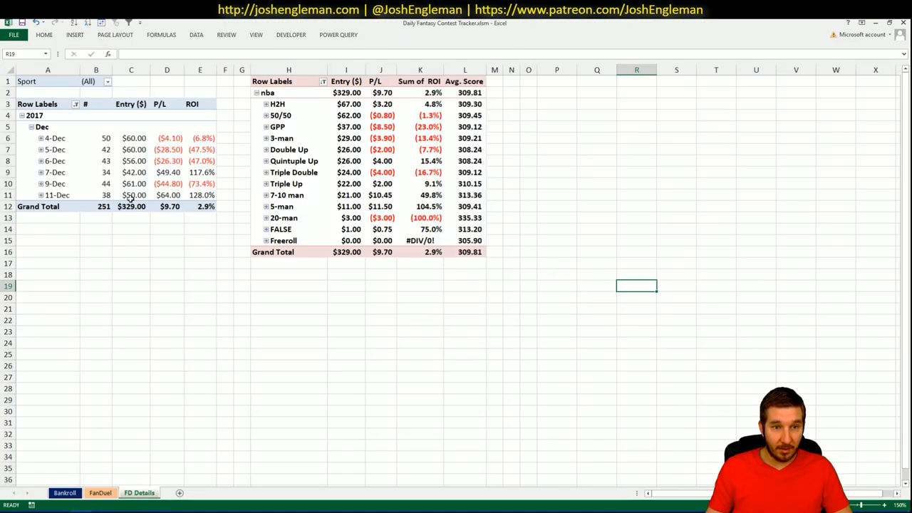
- Inspect the 11-Dec profit figure and check the Quintuple Up row's options without changing anything
left_click(166, 193)
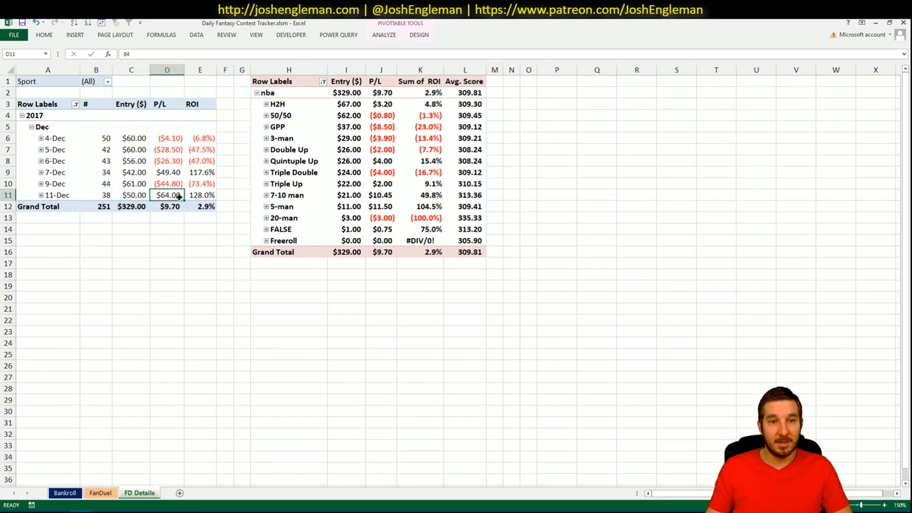
mouse_move(238, 191)
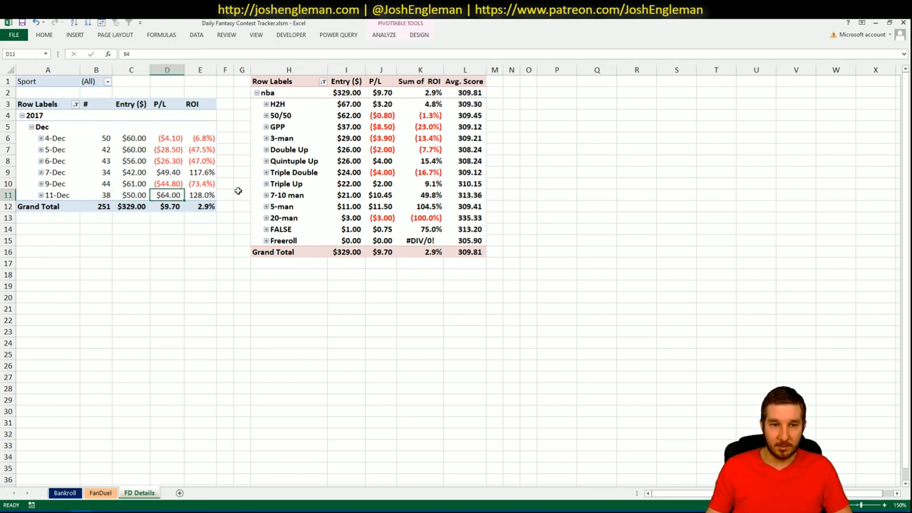
mouse_move(299, 150)
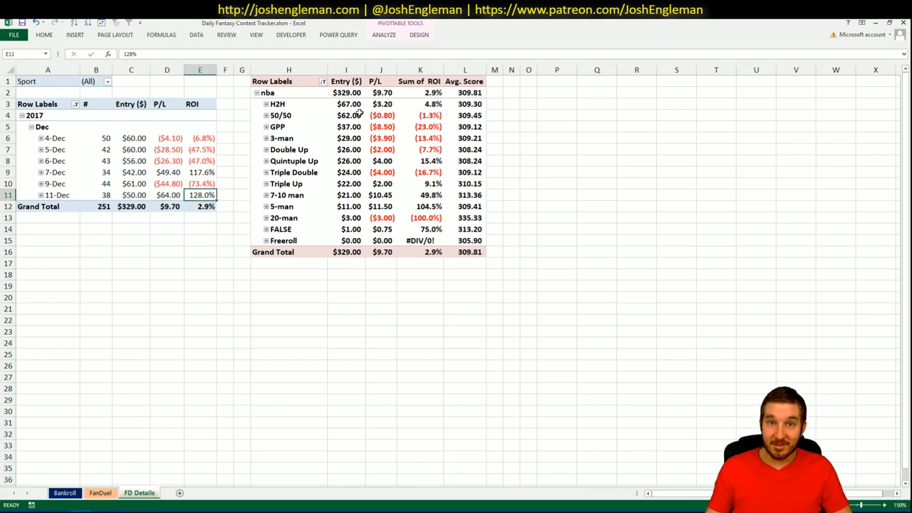
right_click(288, 160)
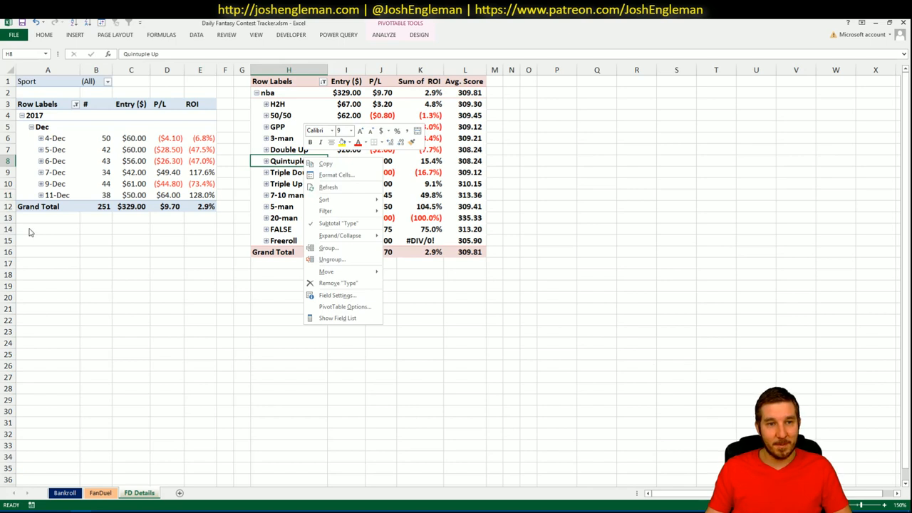
left_click(117, 445)
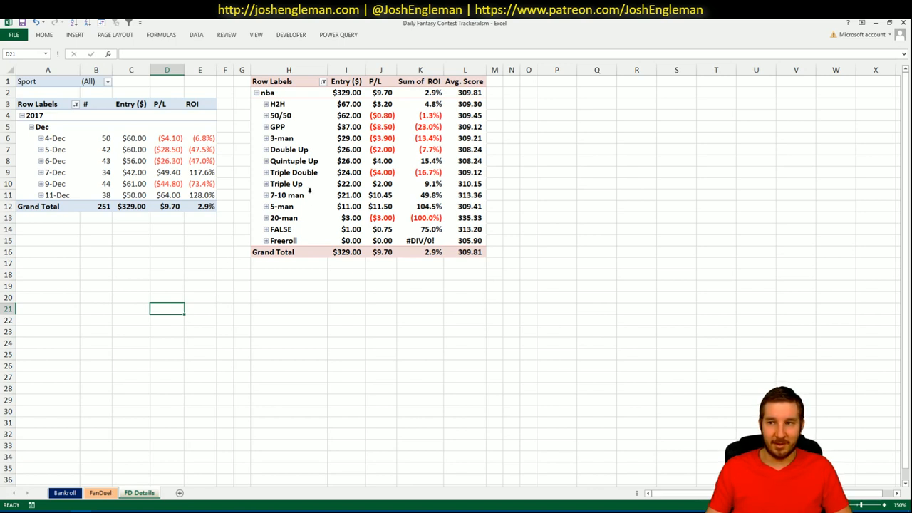
mouse_move(268, 162)
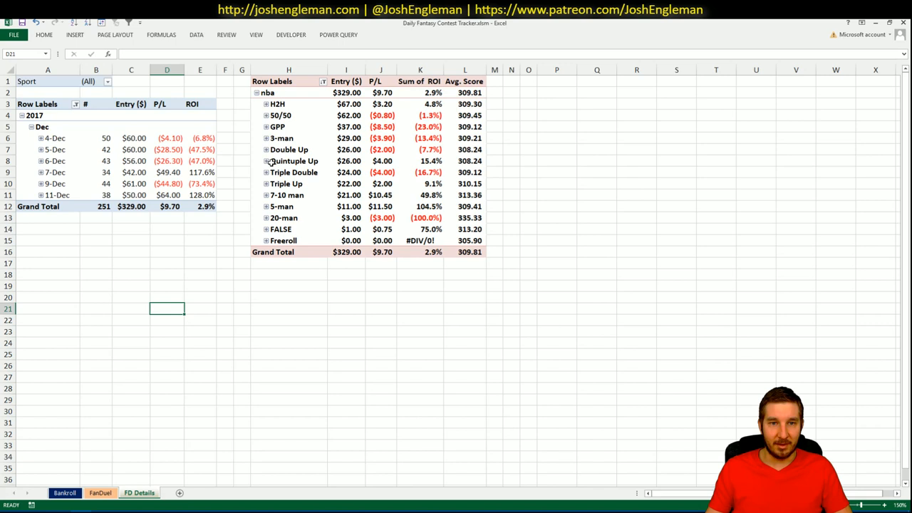
- Expand and collapse the Quintuple Up breakdown by date, then select a cell in the pivot summary
left_click(265, 159)
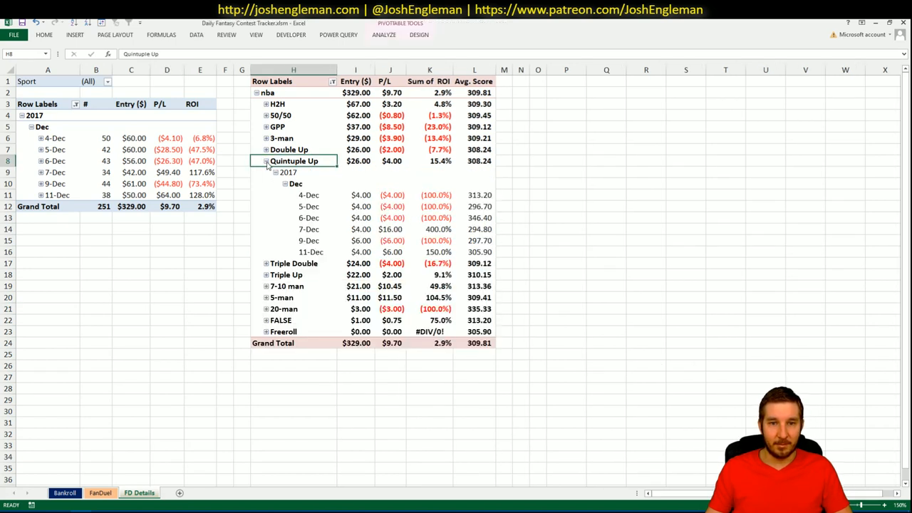
left_click(265, 161)
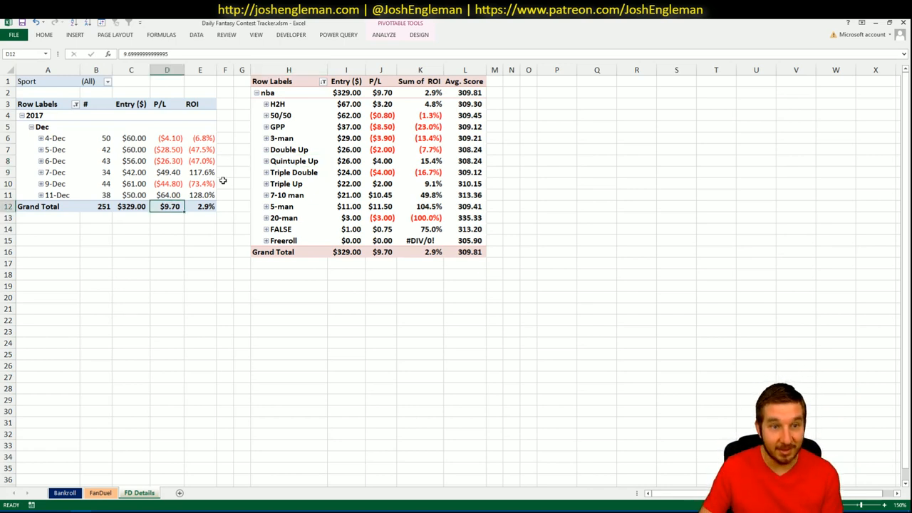
mouse_move(168, 220)
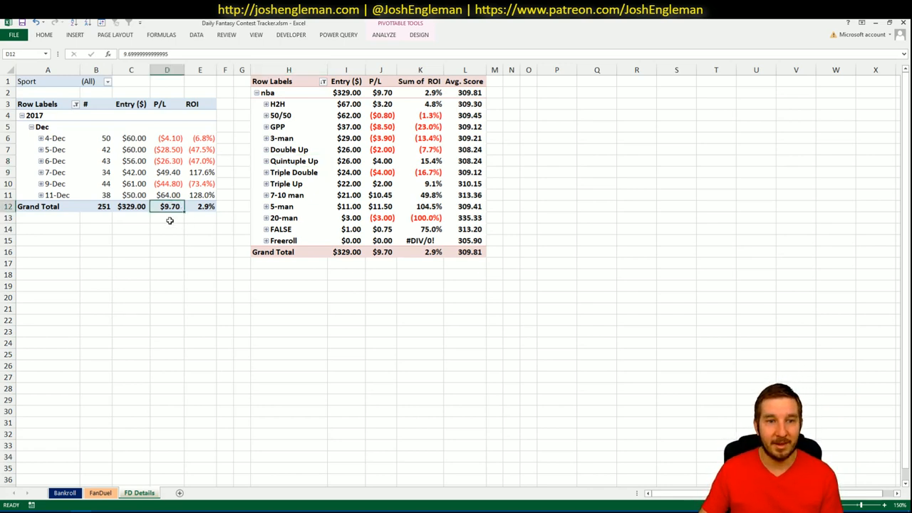
left_click(200, 205)
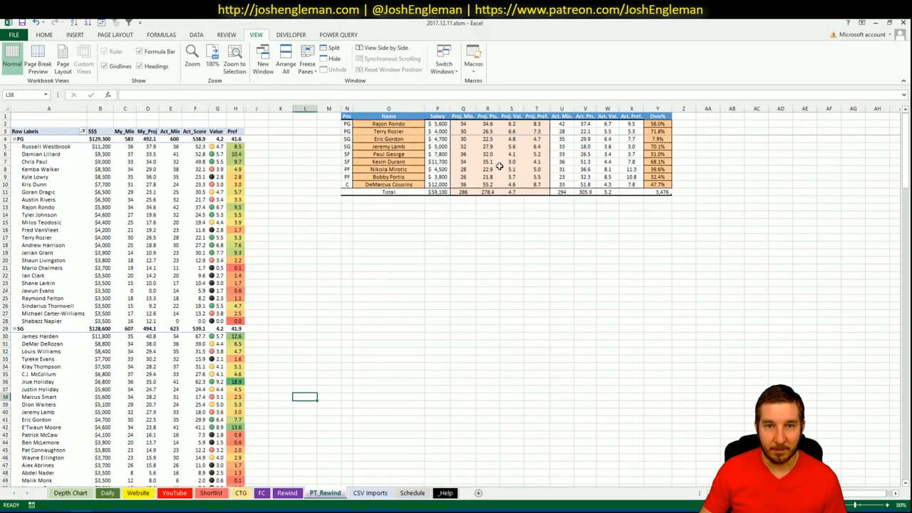
mouse_move(838, 386)
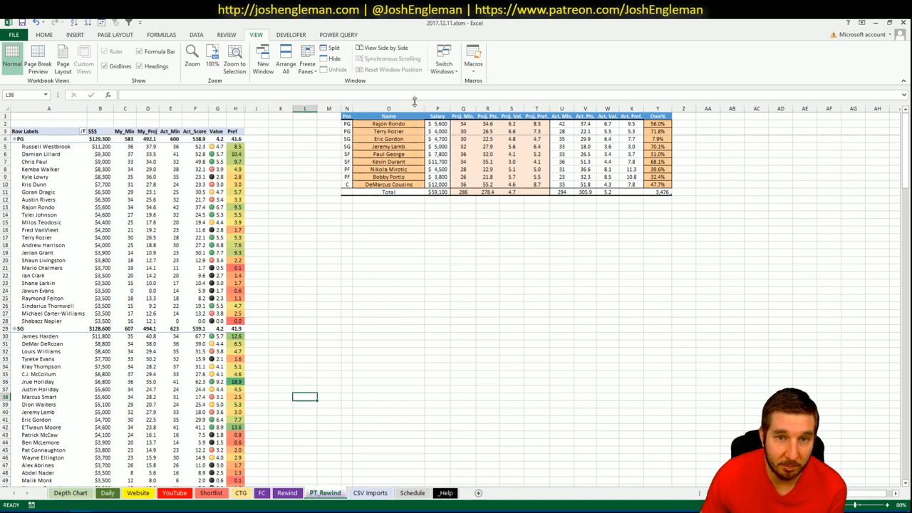
mouse_move(404, 125)
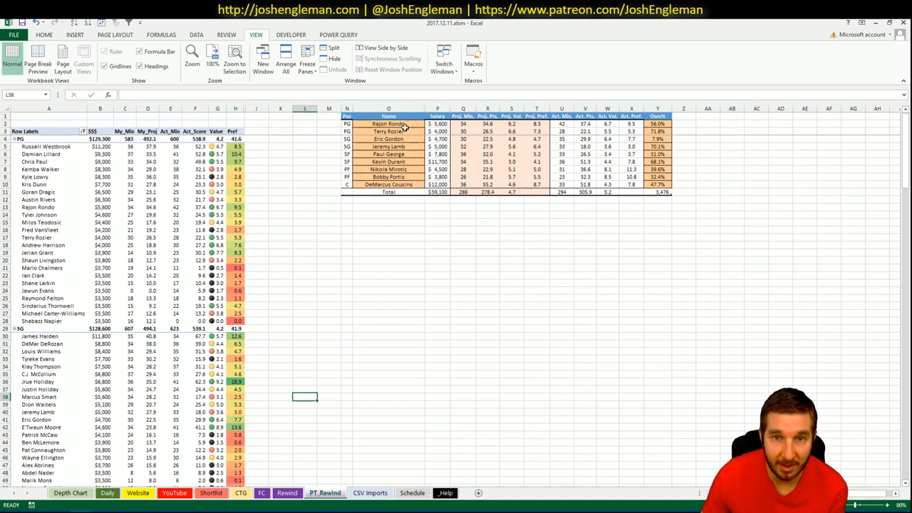
mouse_move(339, 297)
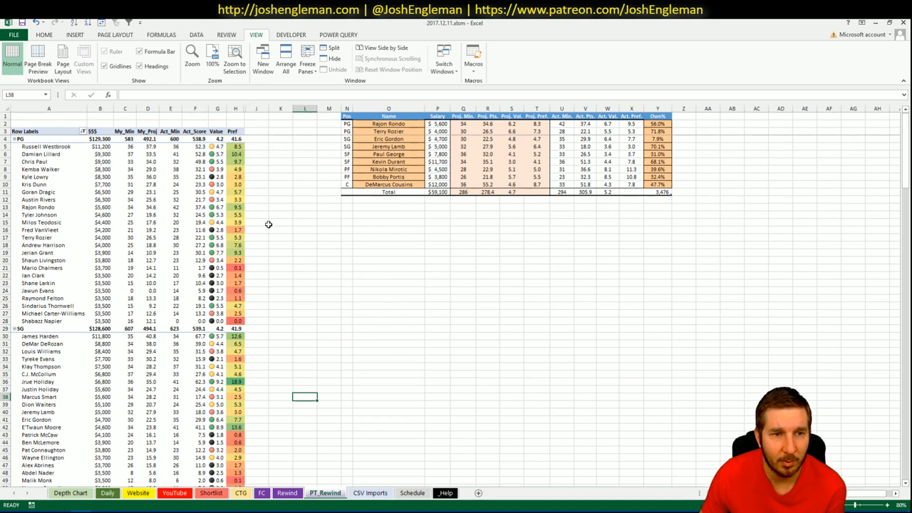
mouse_move(293, 205)
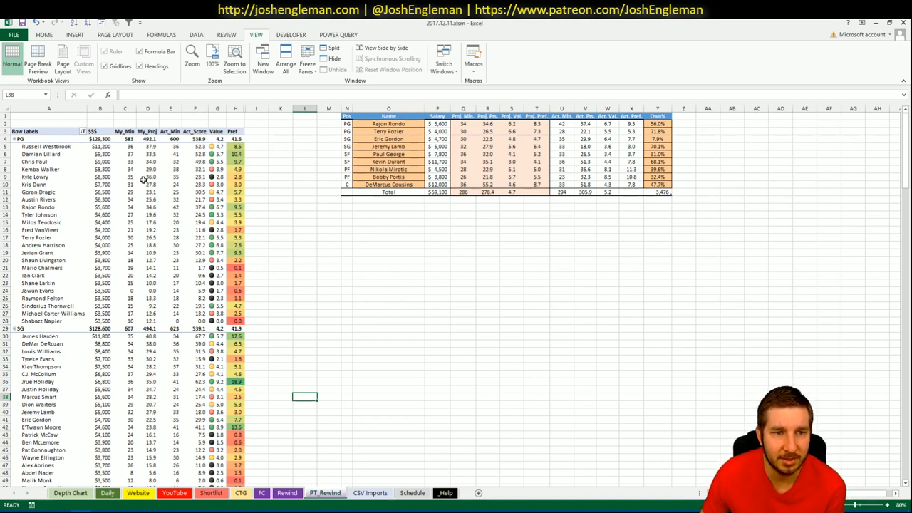
mouse_move(300, 184)
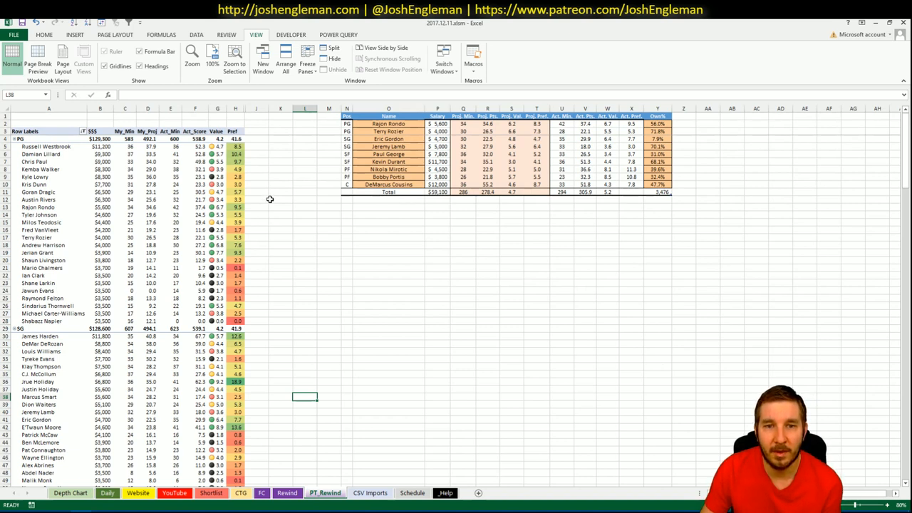
mouse_move(270, 205)
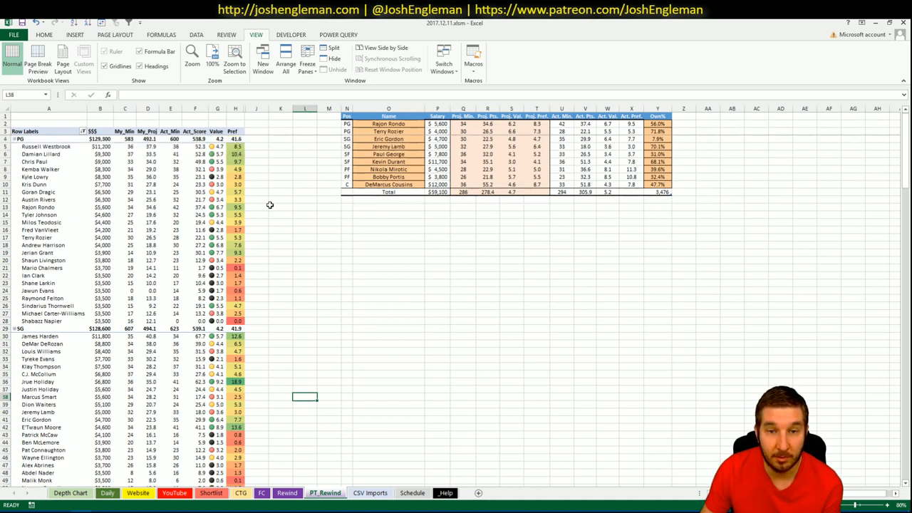
mouse_move(347, 249)
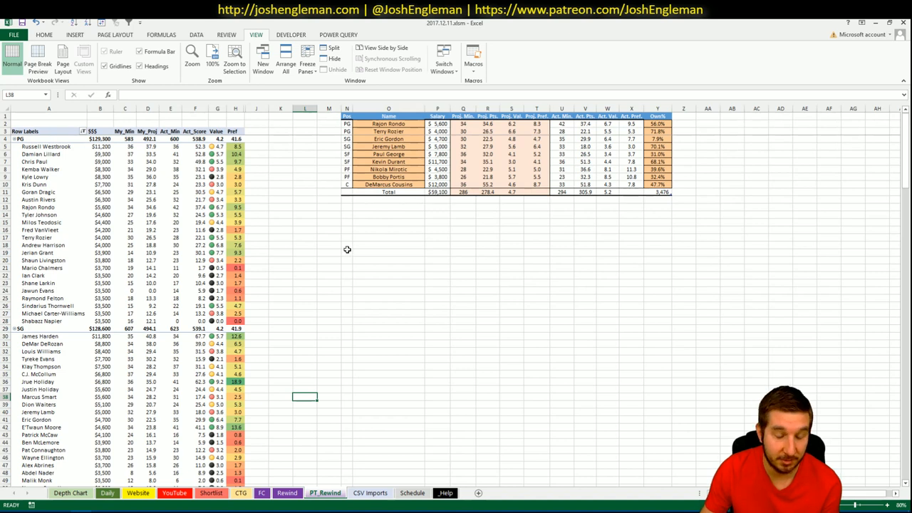
mouse_move(353, 214)
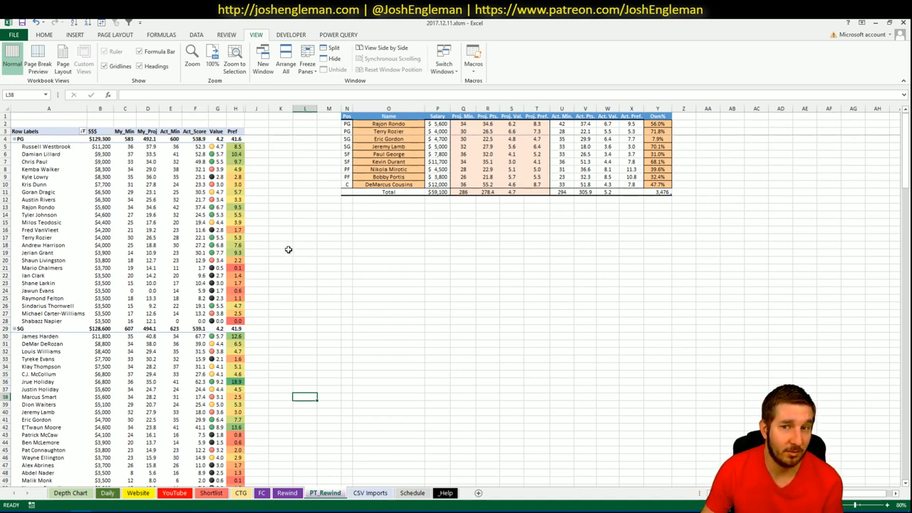
mouse_move(291, 249)
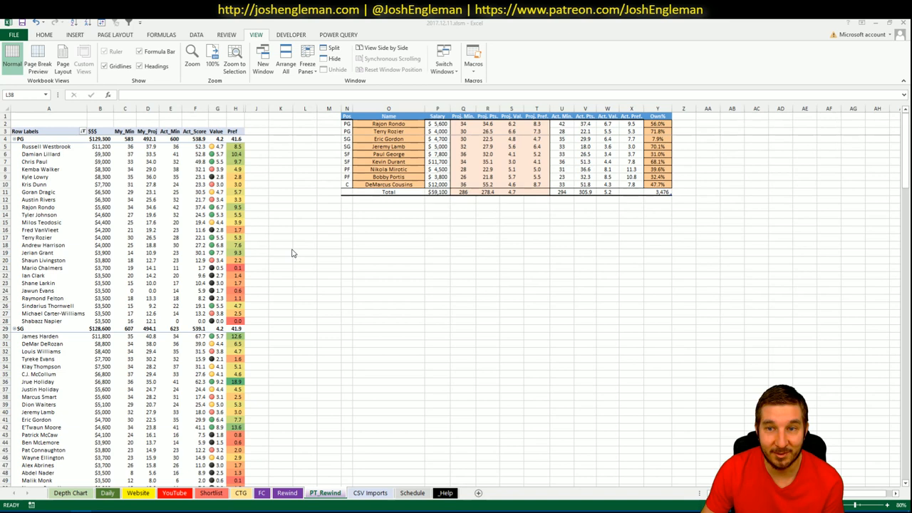
mouse_move(285, 271)
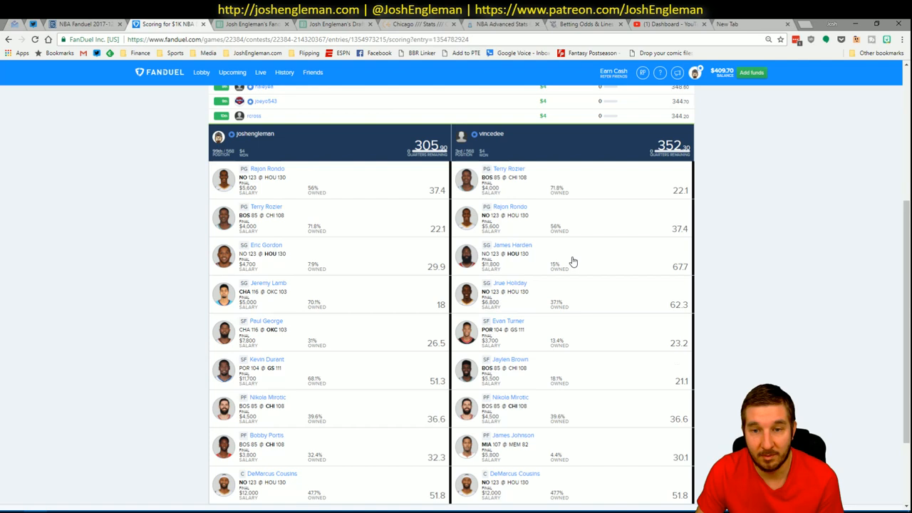
mouse_move(633, 265)
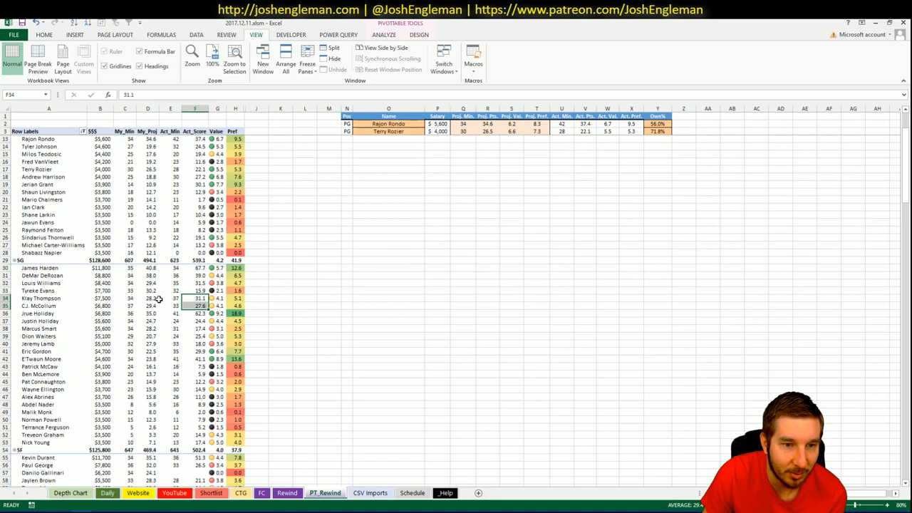
- Read a point guard's stat and its full unrounded figure in the formula bar
left_click(148, 306)
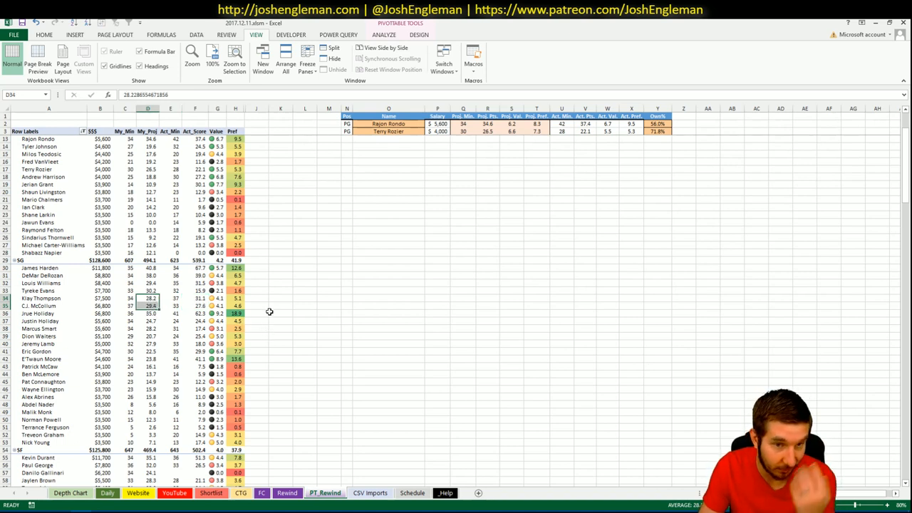
left_click(279, 313)
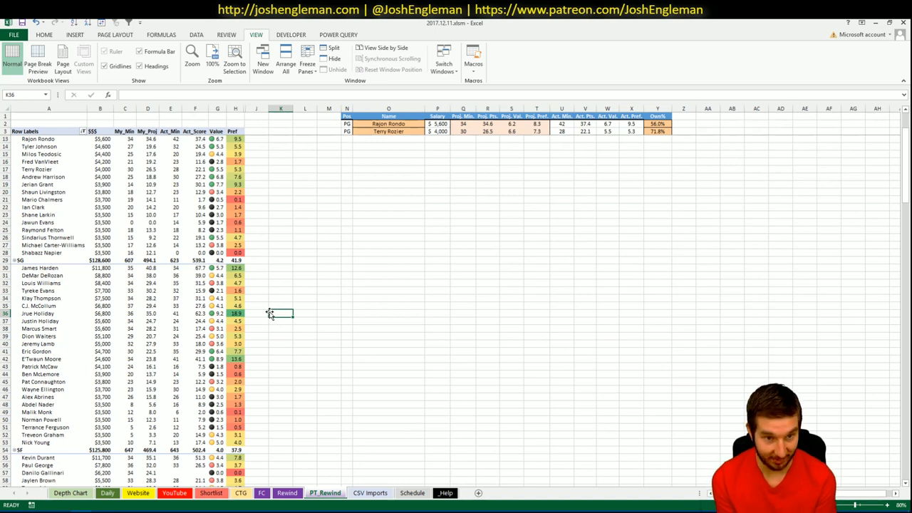
mouse_move(213, 329)
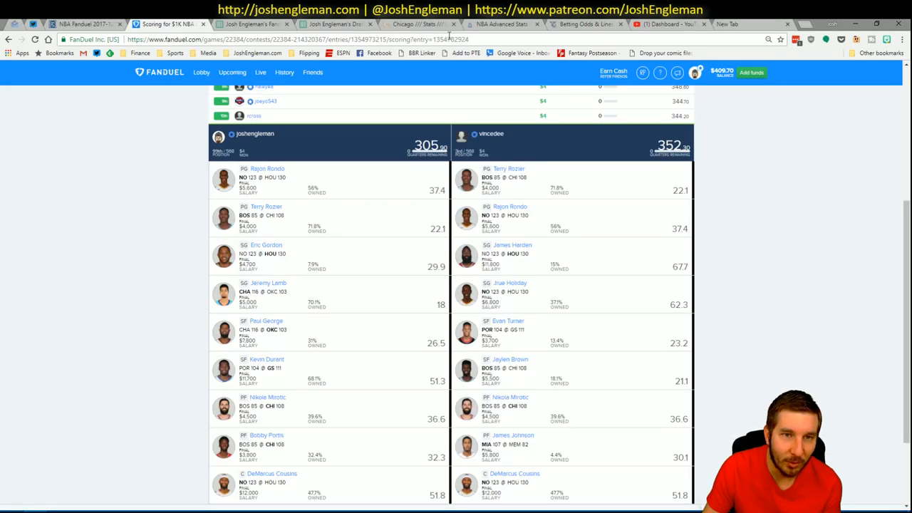
- Switch from the FanDuel 305-versus-352 comparison to the ESPN home page
left_click(741, 24)
type("www.espn.com")
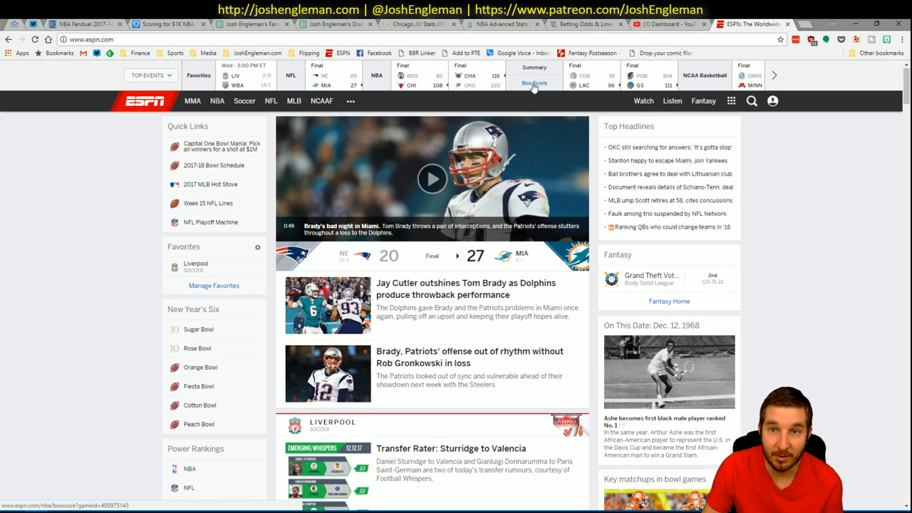
- Bring up the Pelicans versus Rockets box score, a 123–130 Rockets win
left_click(545, 82)
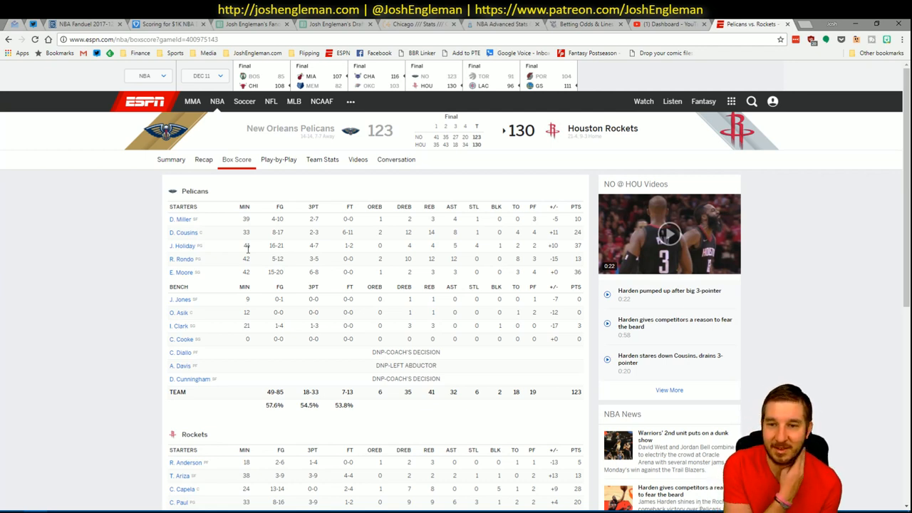
mouse_move(102, 499)
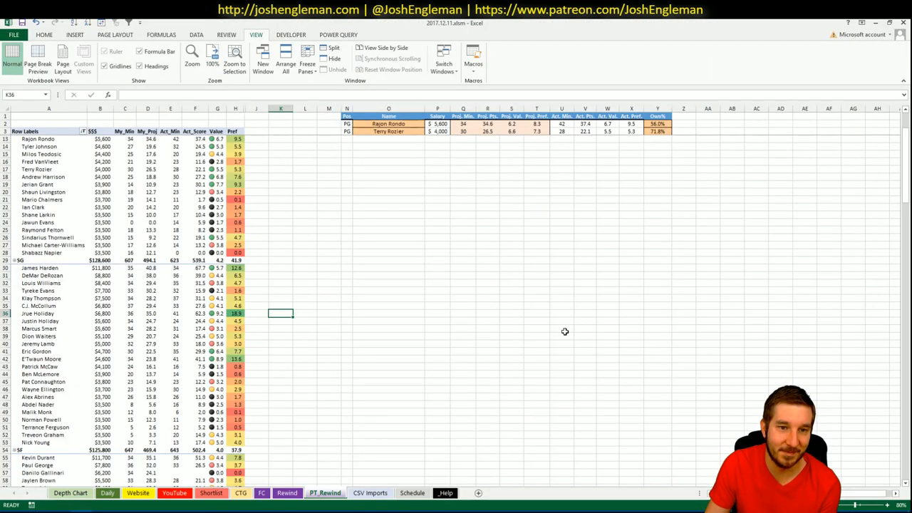
mouse_move(558, 327)
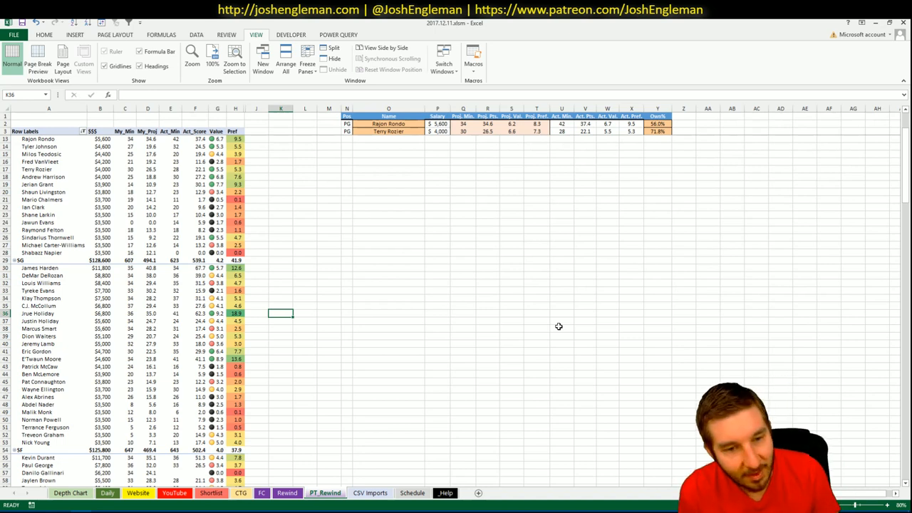
mouse_move(580, 310)
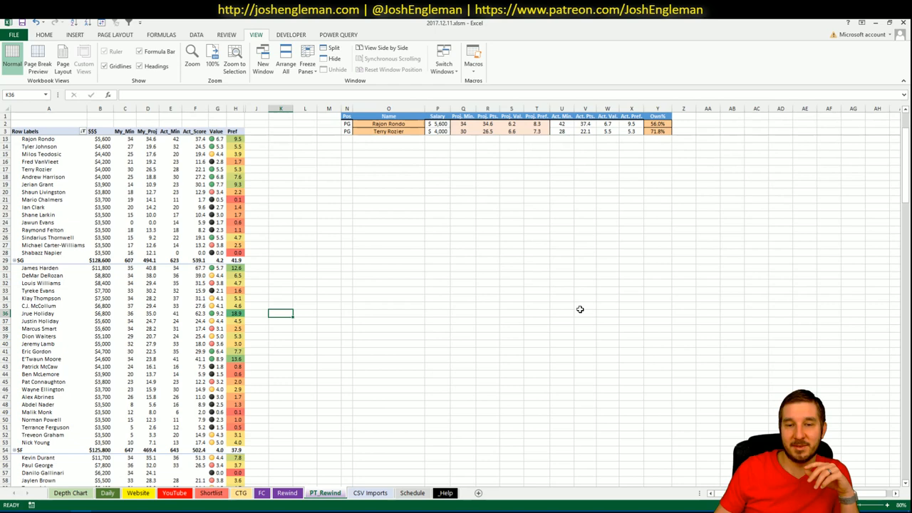
mouse_move(350, 299)
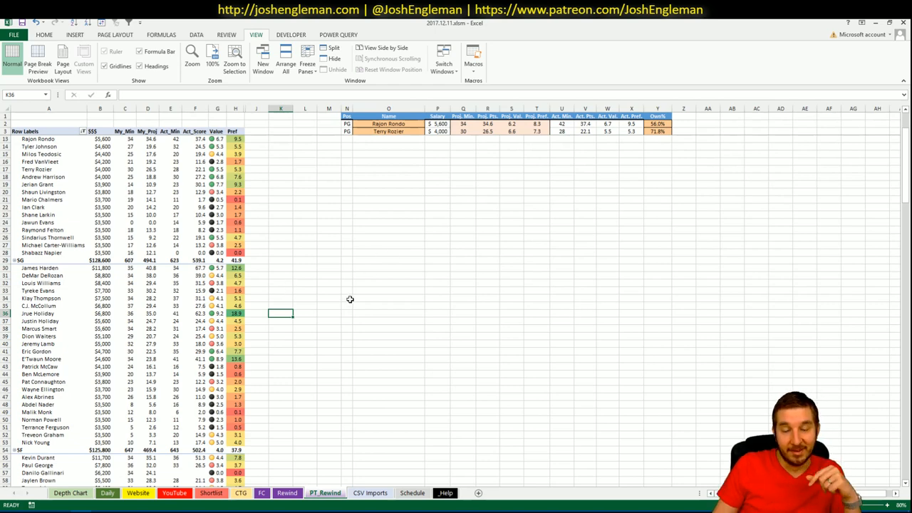
scroll("down", 3)
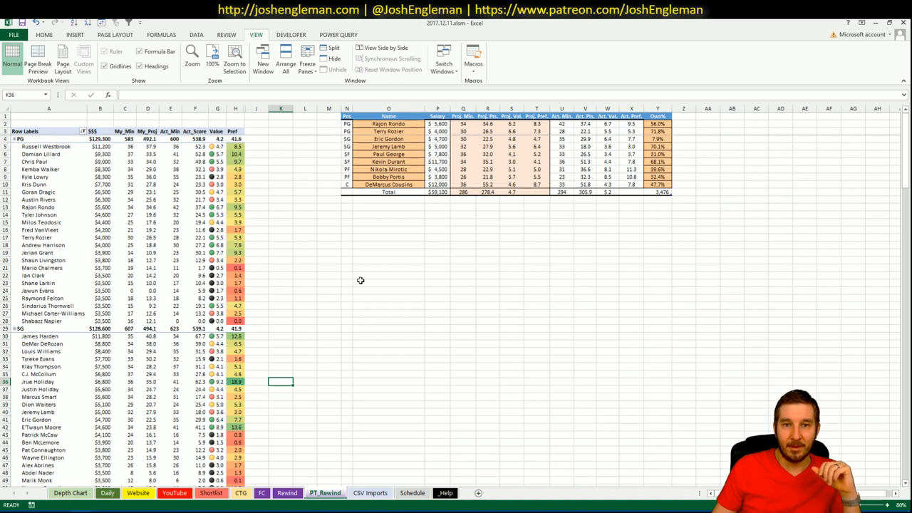
mouse_move(285, 334)
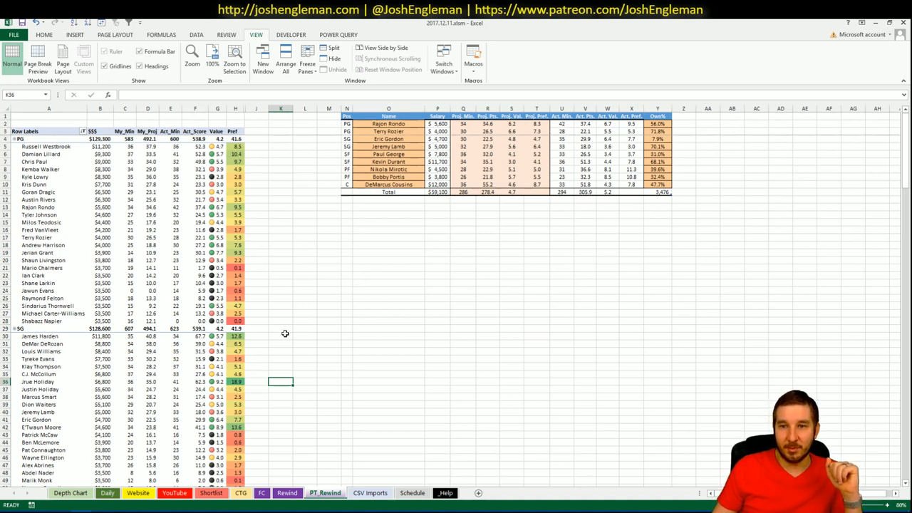
mouse_move(325, 311)
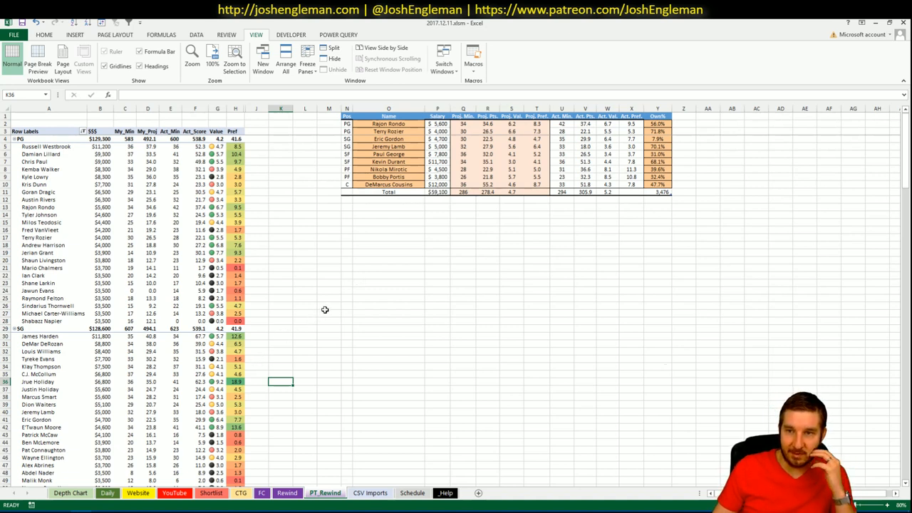
mouse_move(341, 310)
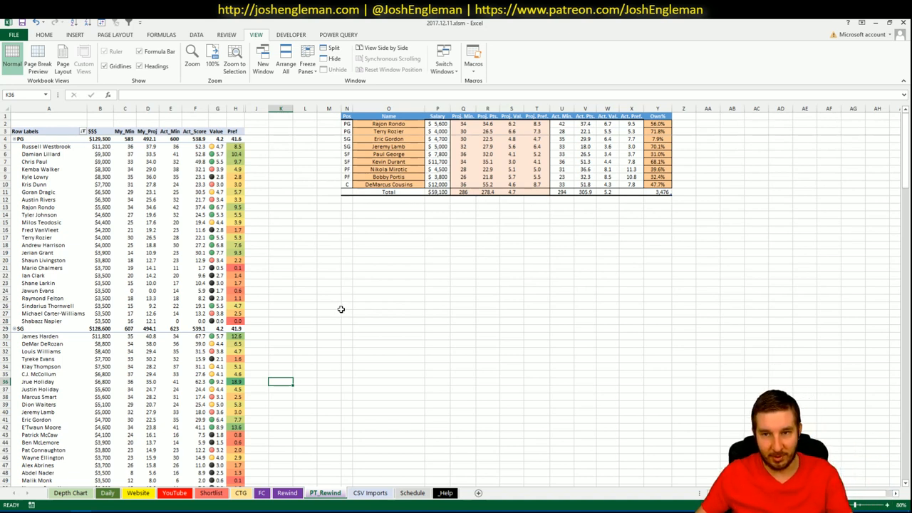
mouse_move(336, 313)
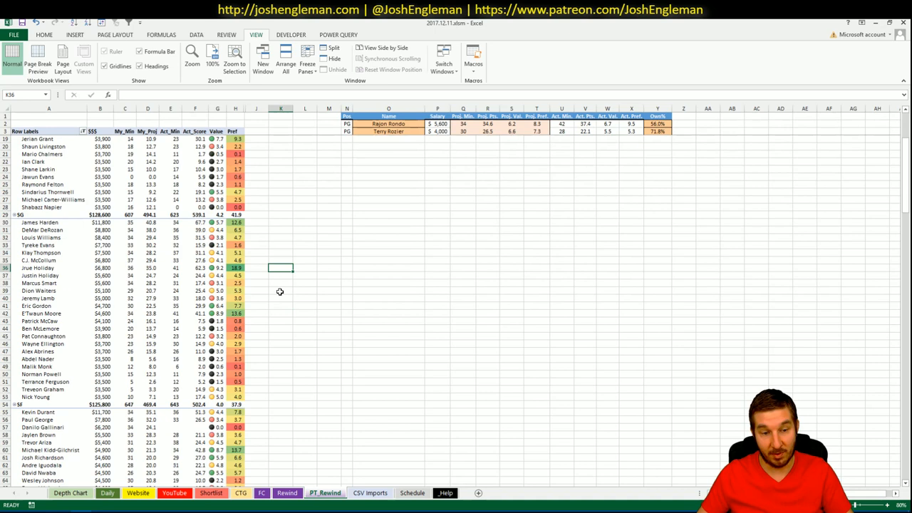
- Scroll down the position-grouped player list on the Rewind sheet
scroll("down", 3)
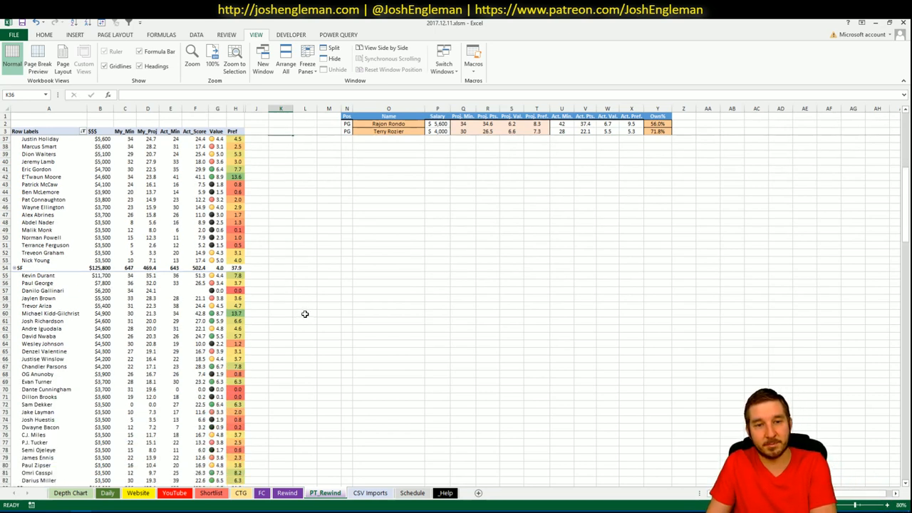
scroll("down", 3)
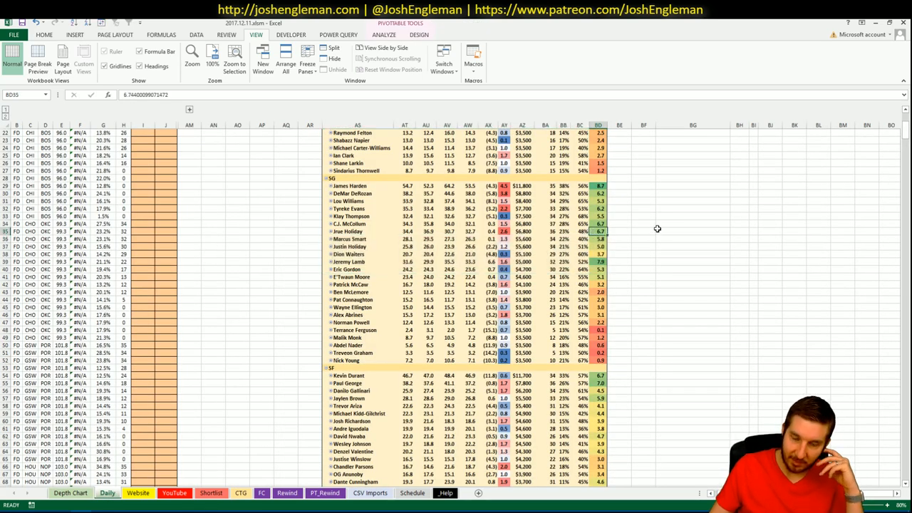
scroll("down", 3)
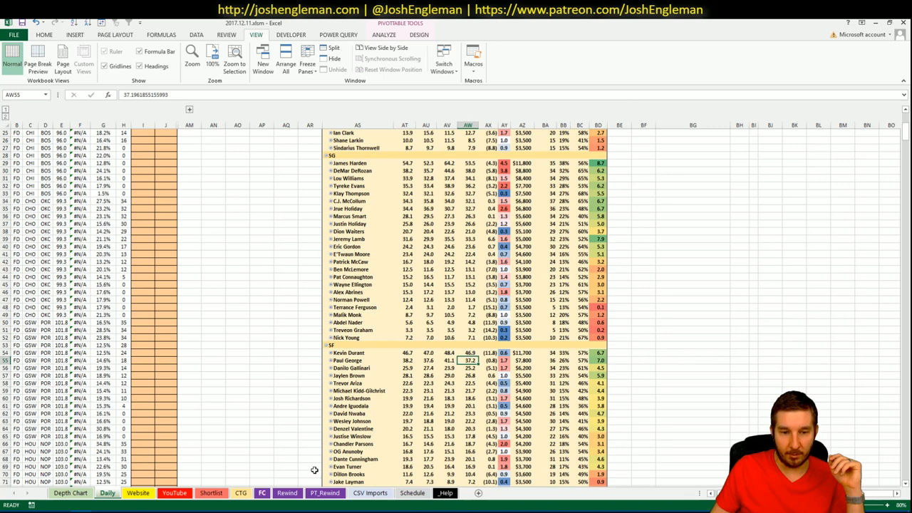
mouse_move(299, 389)
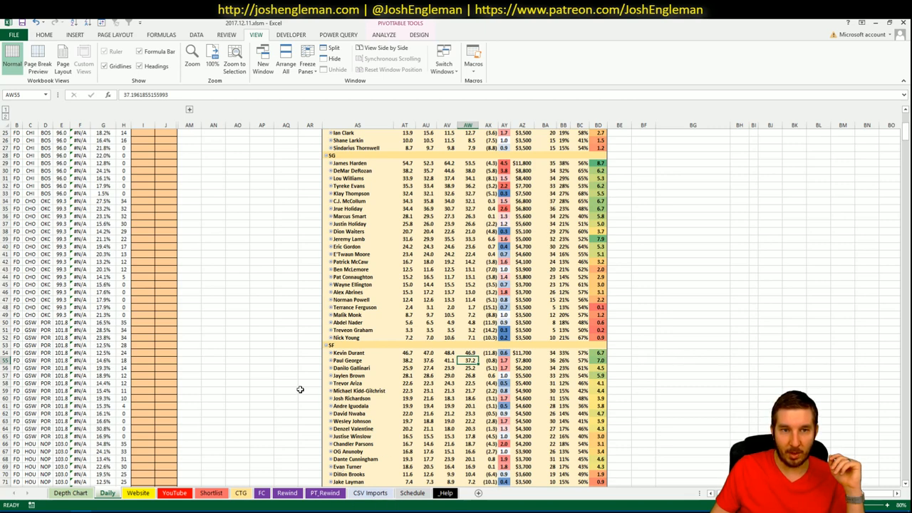
mouse_move(578, 253)
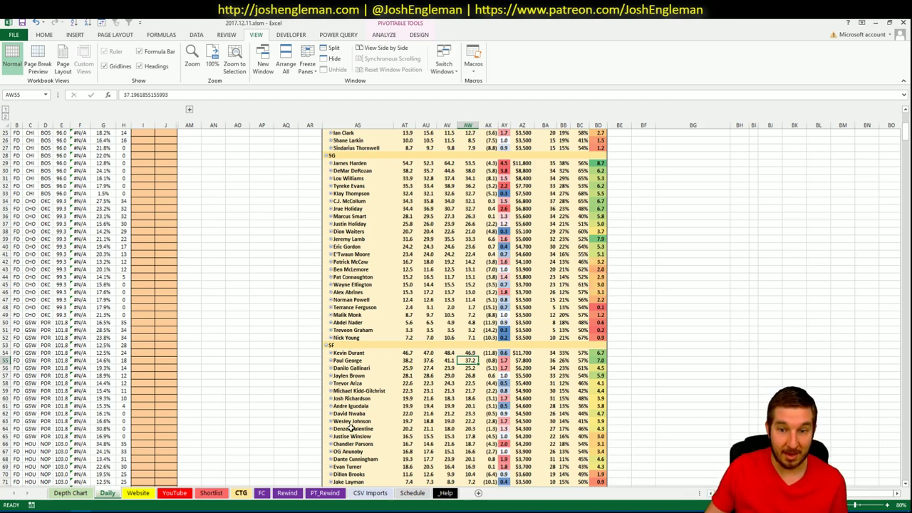
mouse_move(707, 69)
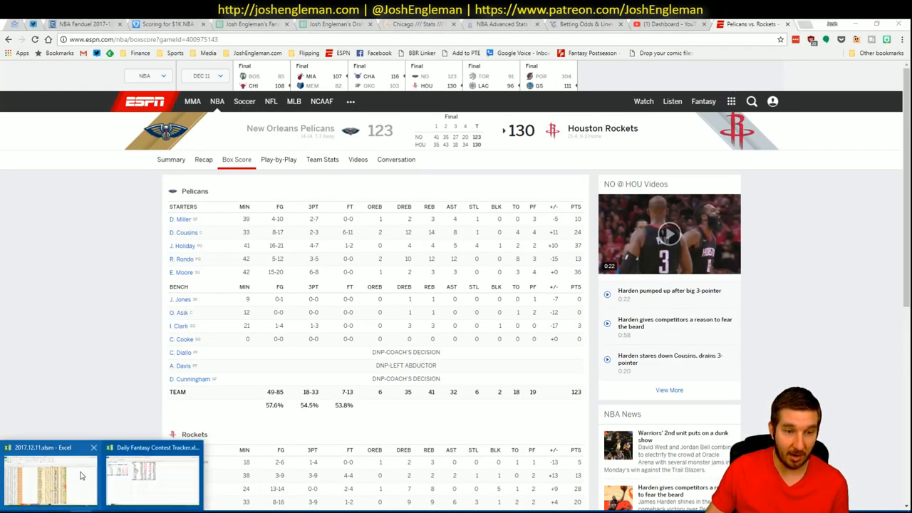
left_click(46, 482)
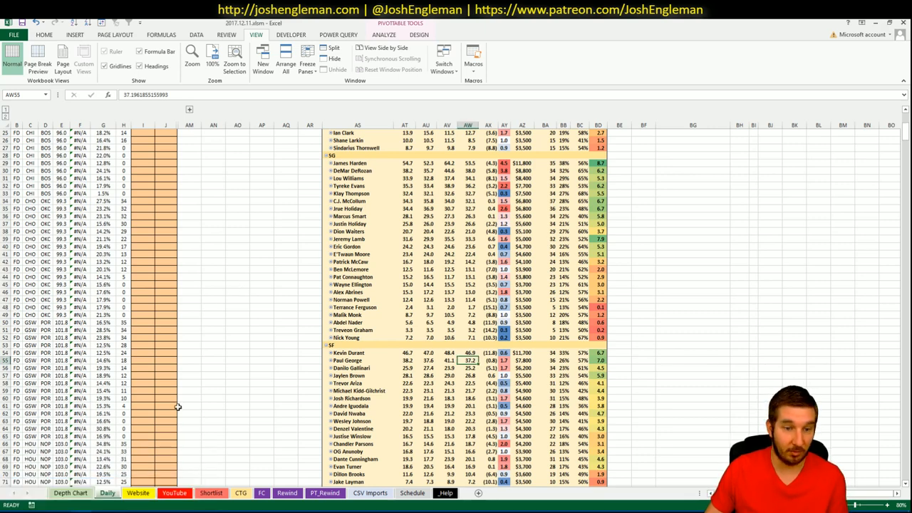
- Move to the PT_Rewind sheet of all player results, then back to the player value list
left_click(285, 493)
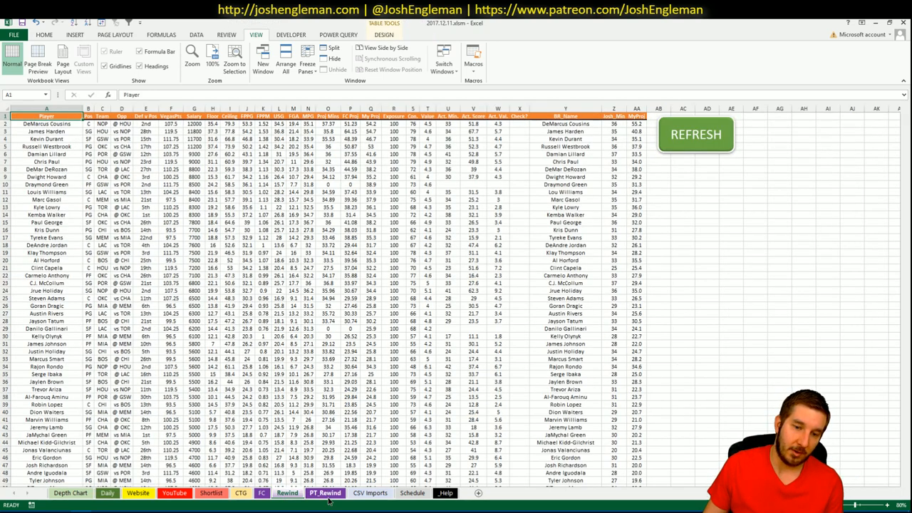
left_click(325, 493)
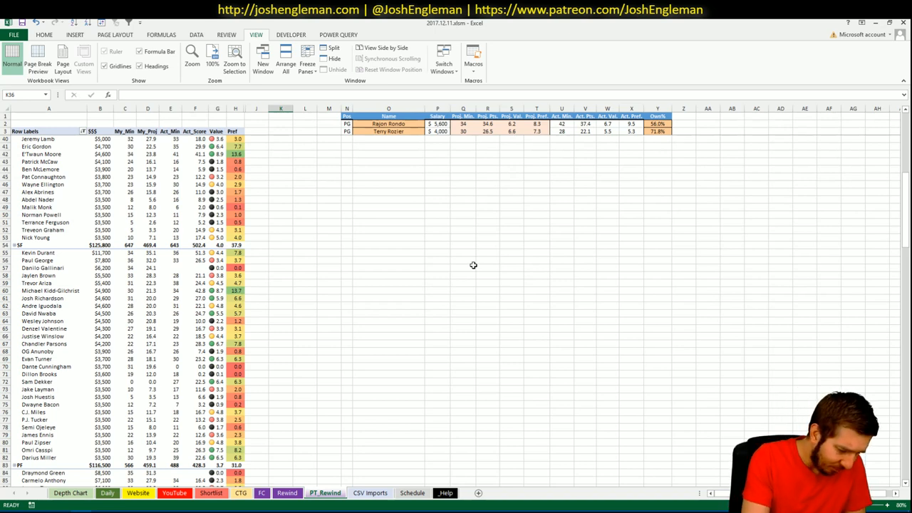
mouse_move(295, 296)
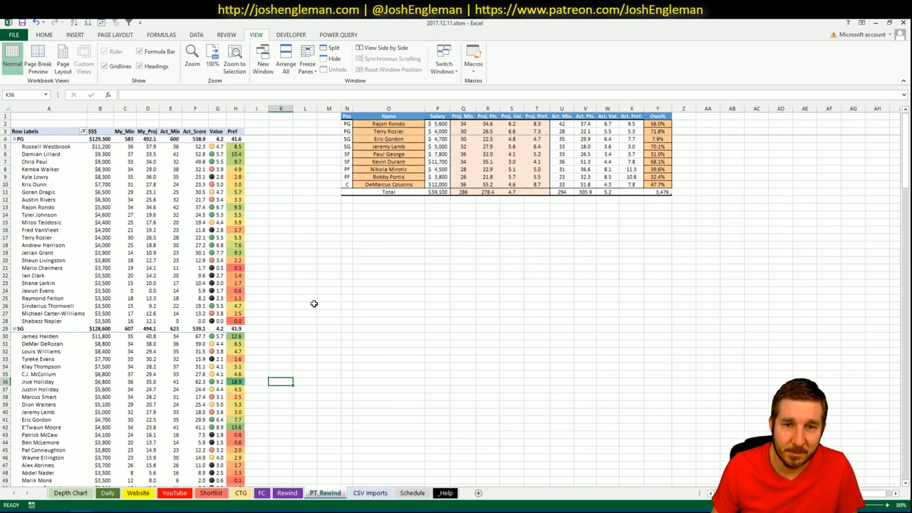
mouse_move(370, 263)
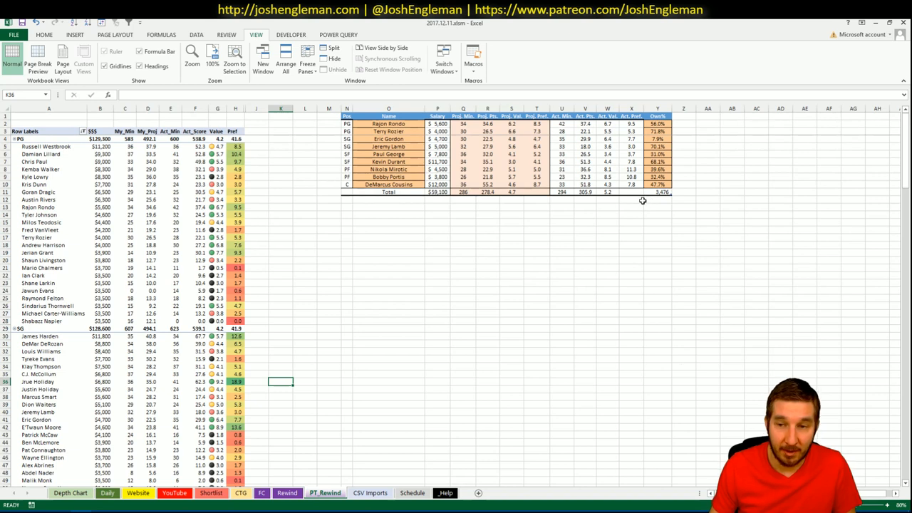
mouse_move(654, 214)
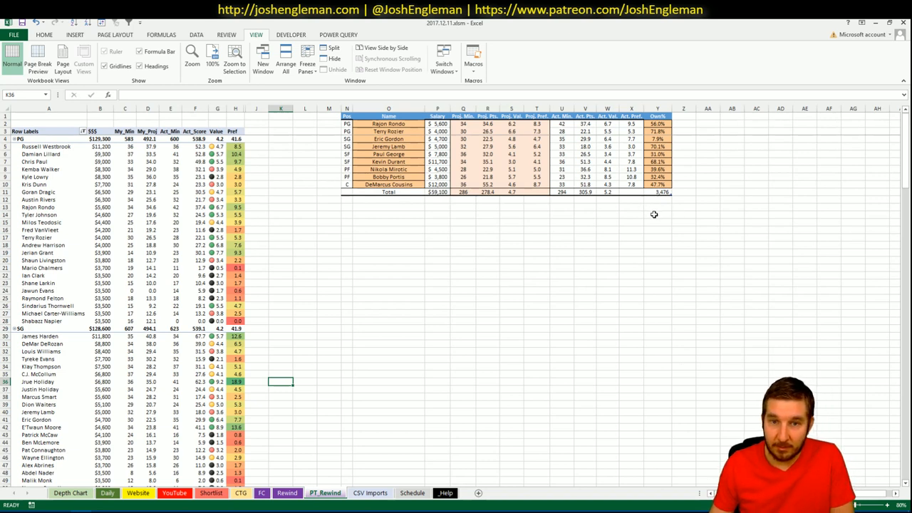
mouse_move(353, 251)
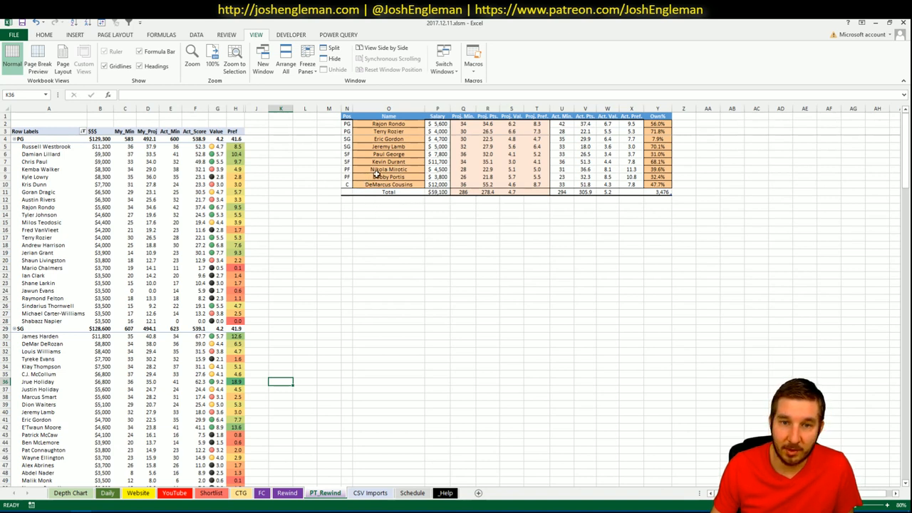
mouse_move(436, 259)
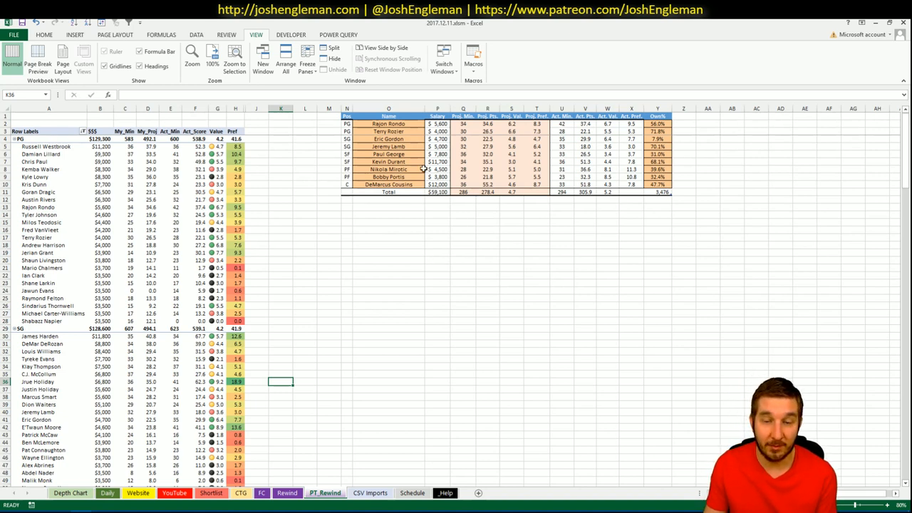
mouse_move(412, 177)
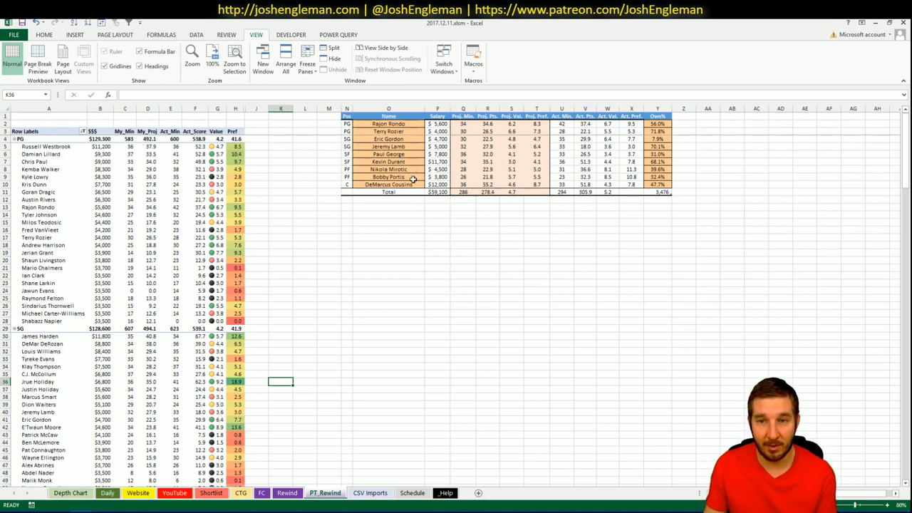
left_click(488, 266)
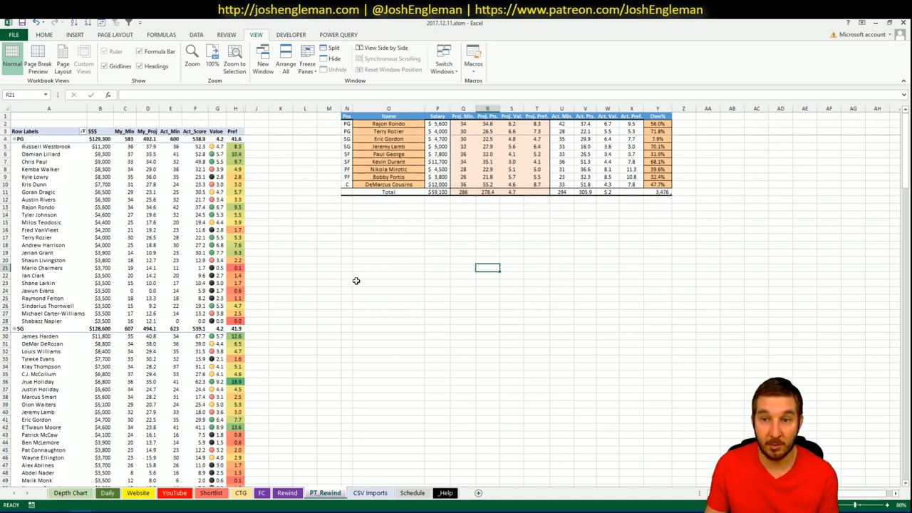
scroll("down", 3)
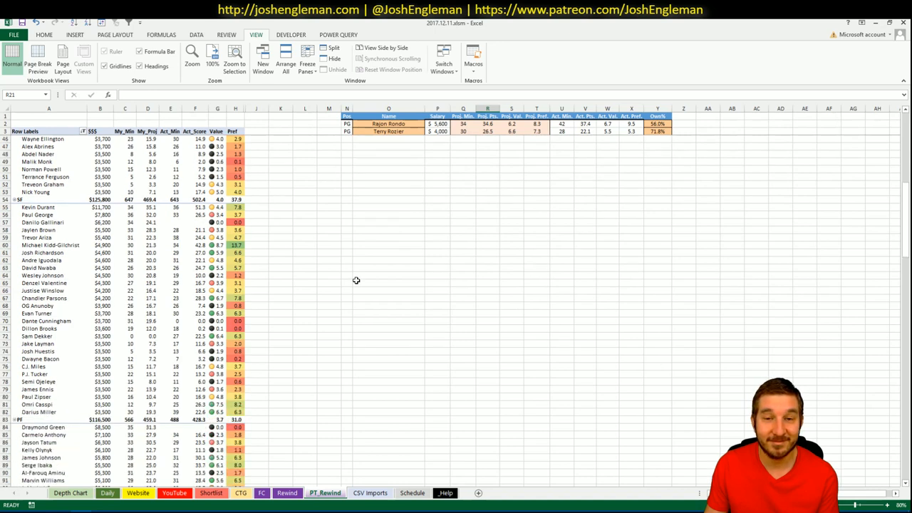
scroll("down", 3)
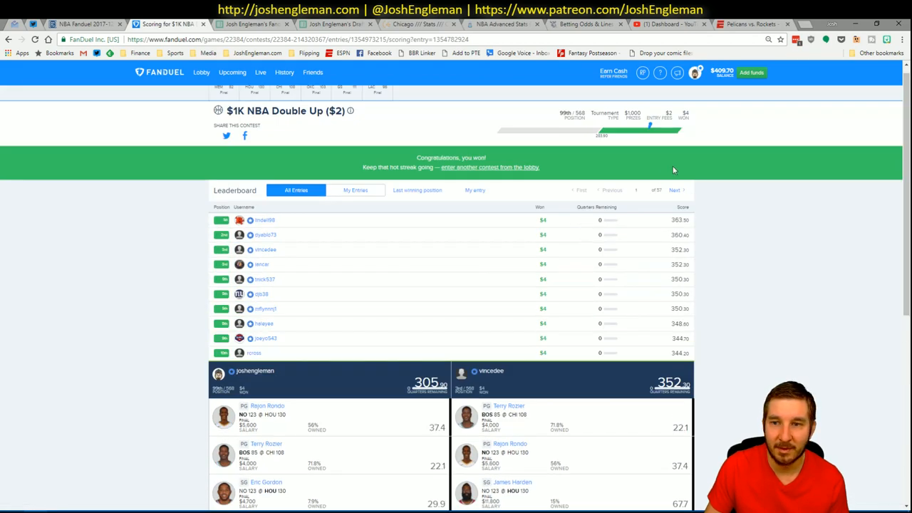
- Page to more leaderboard entries and scroll through opponents' lineups against your 305-point lineup
left_click(676, 191)
type("57")
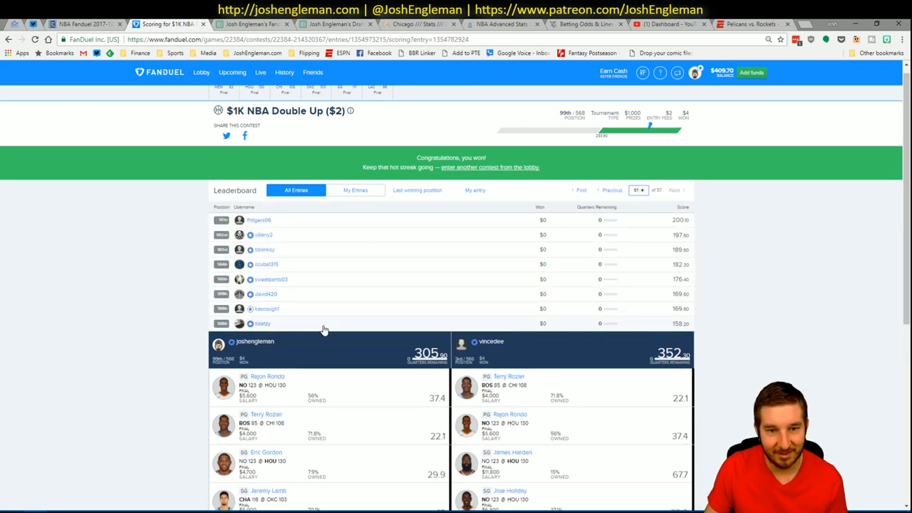
scroll("down", 3)
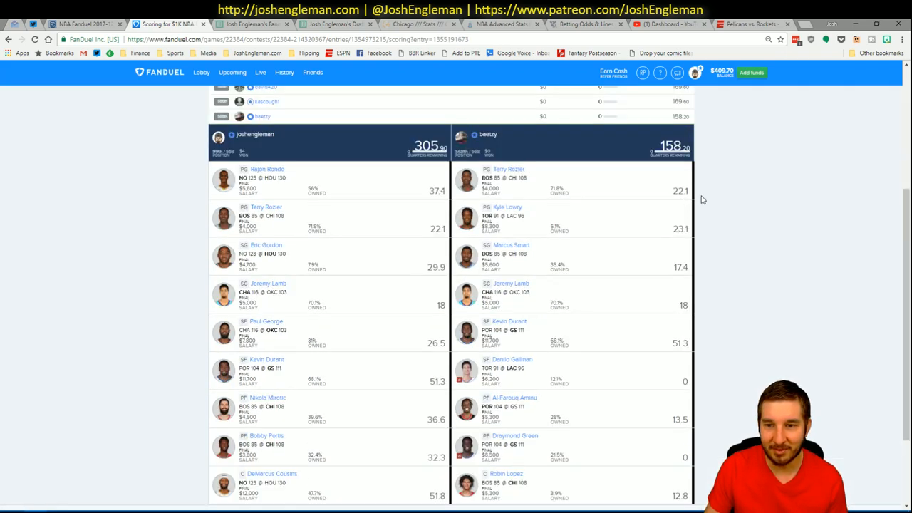
scroll("down", 3)
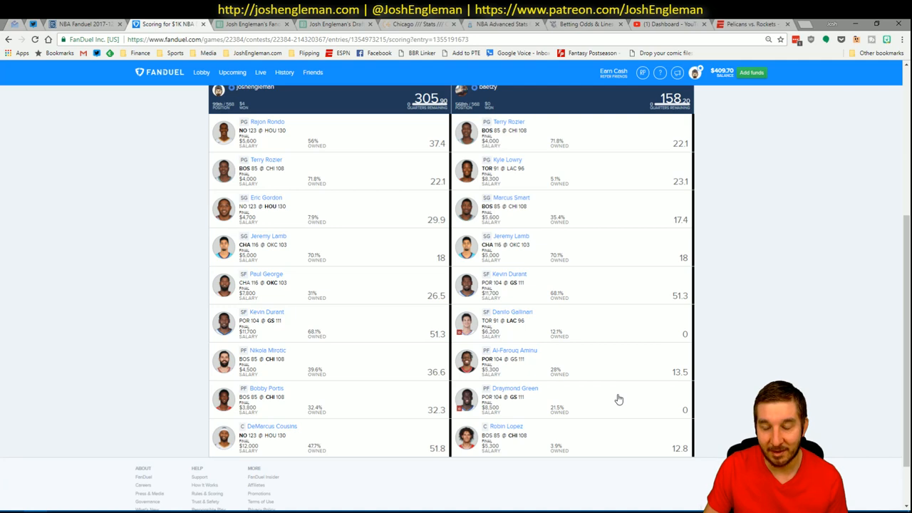
mouse_move(596, 331)
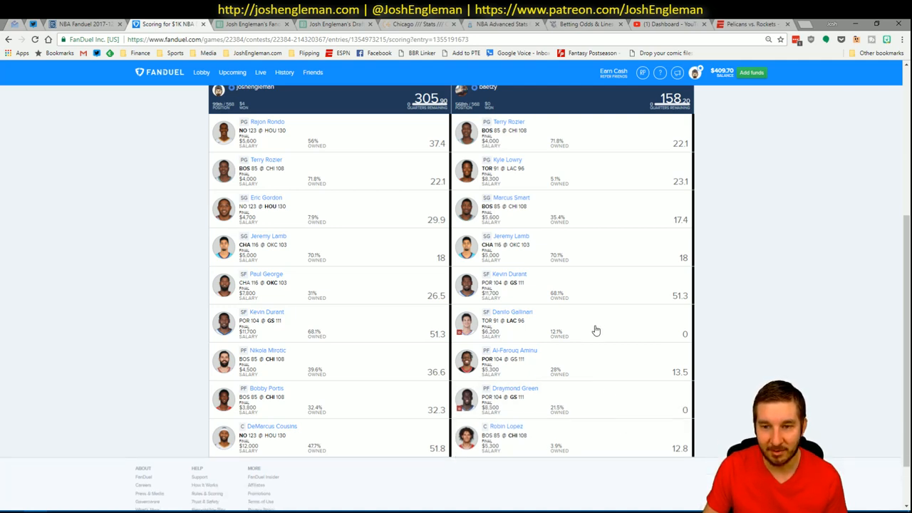
mouse_move(735, 303)
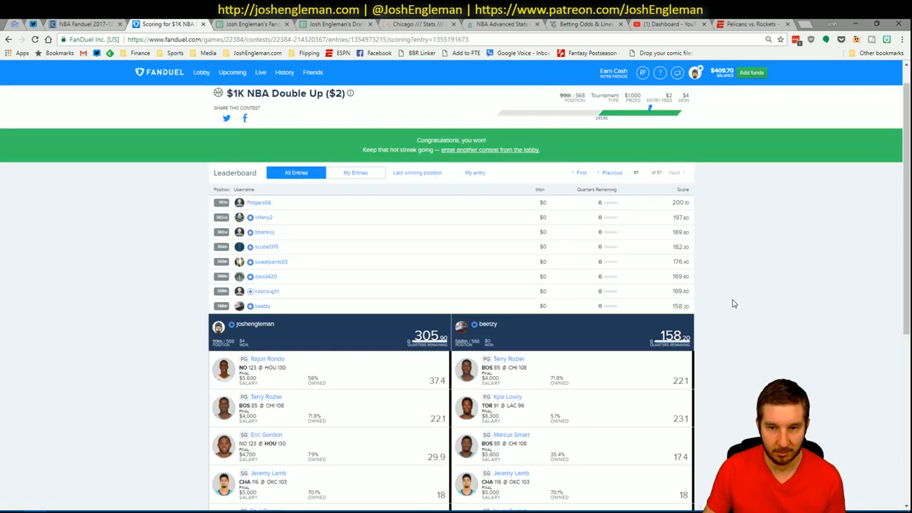
scroll("down", 3)
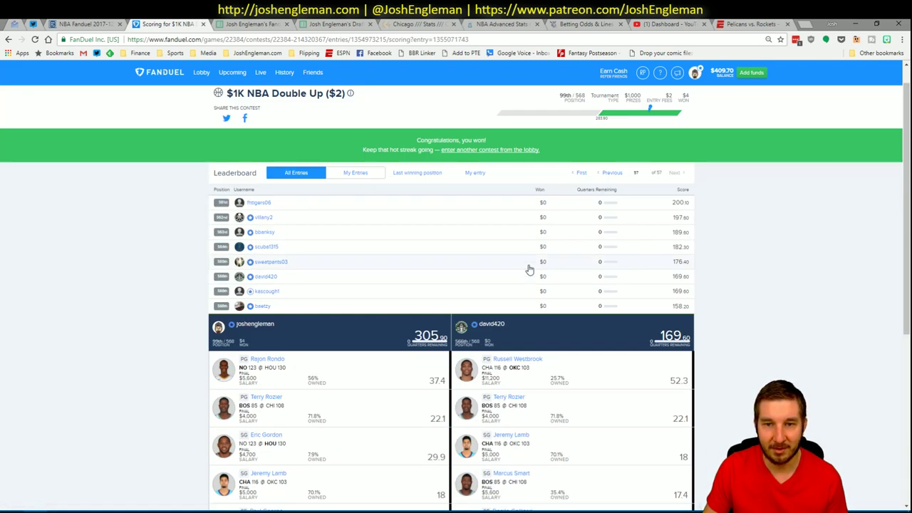
scroll("down", 3)
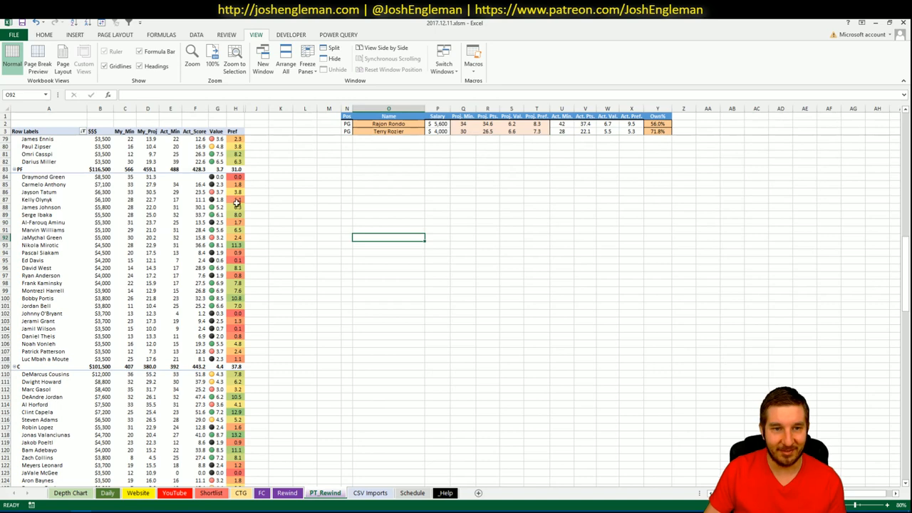
mouse_move(285, 201)
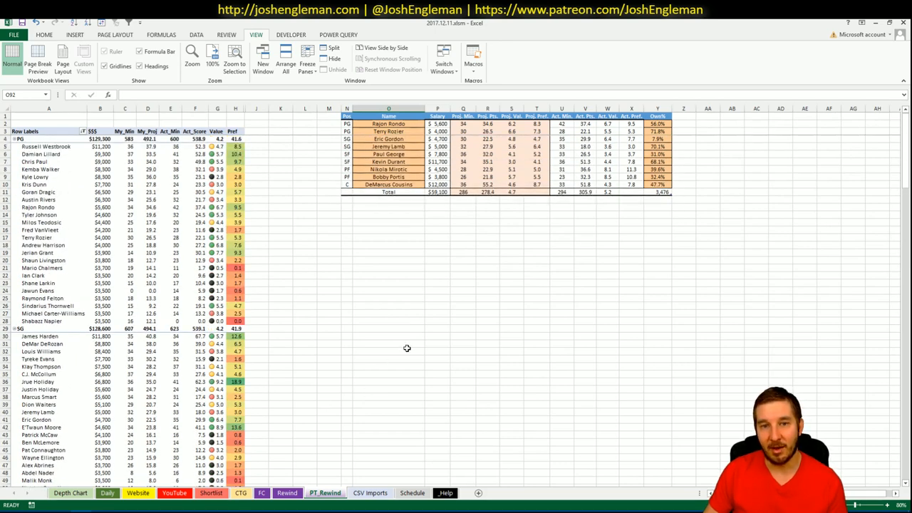
mouse_move(491, 306)
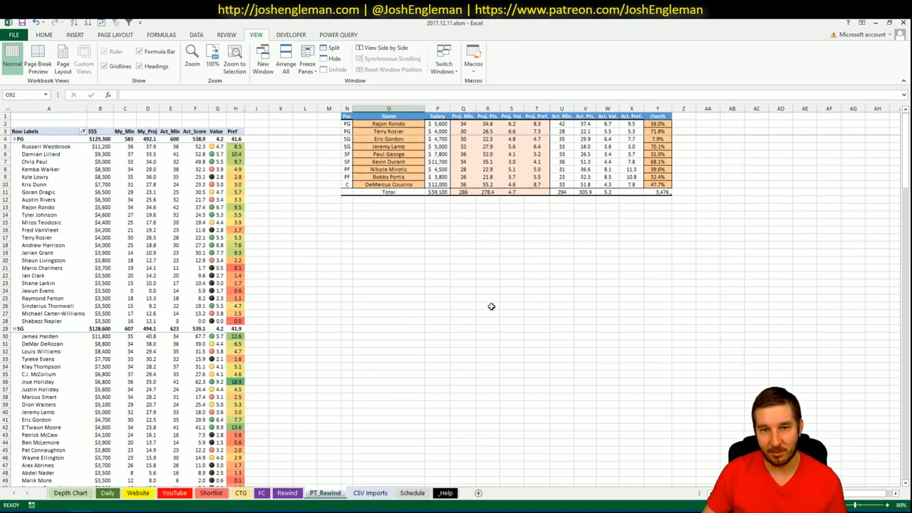
mouse_move(496, 313)
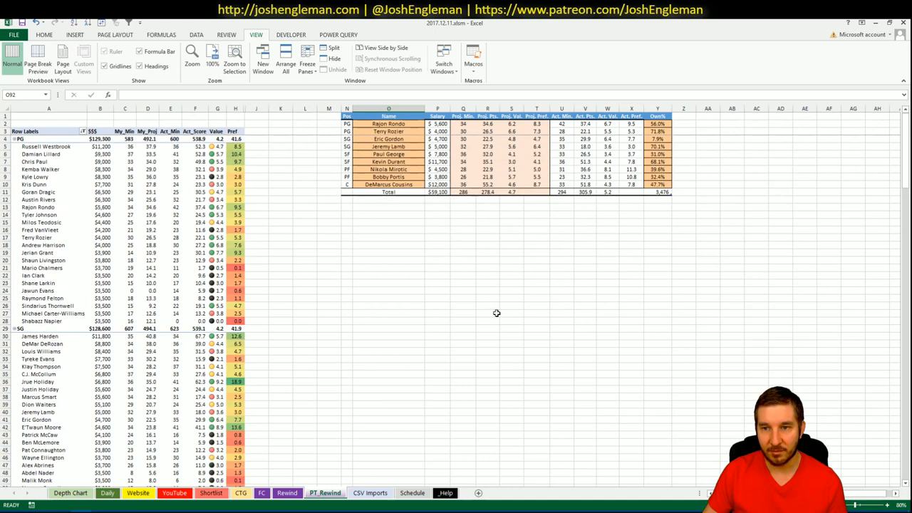
scroll("down", 3)
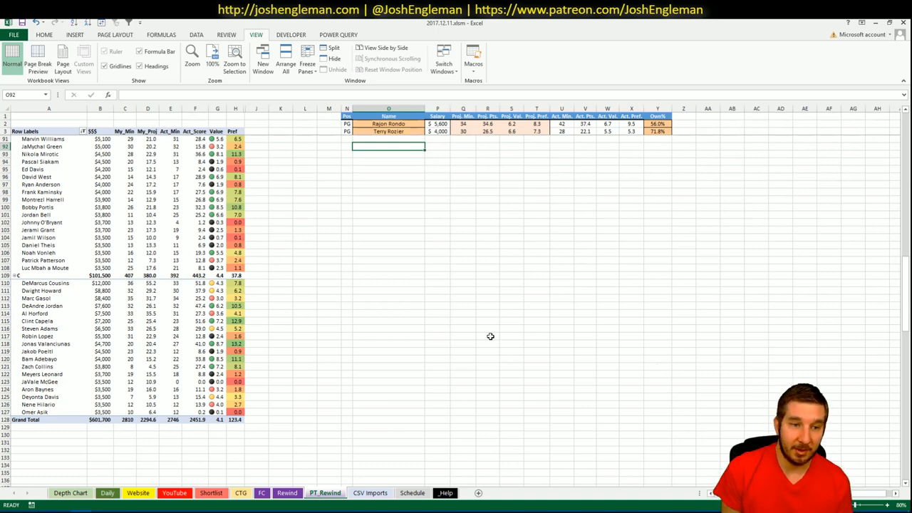
mouse_move(508, 340)
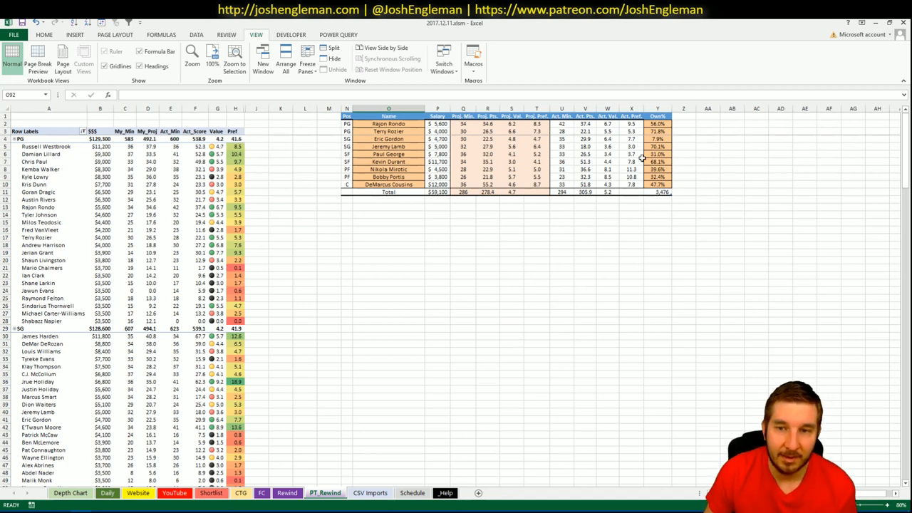
mouse_move(677, 144)
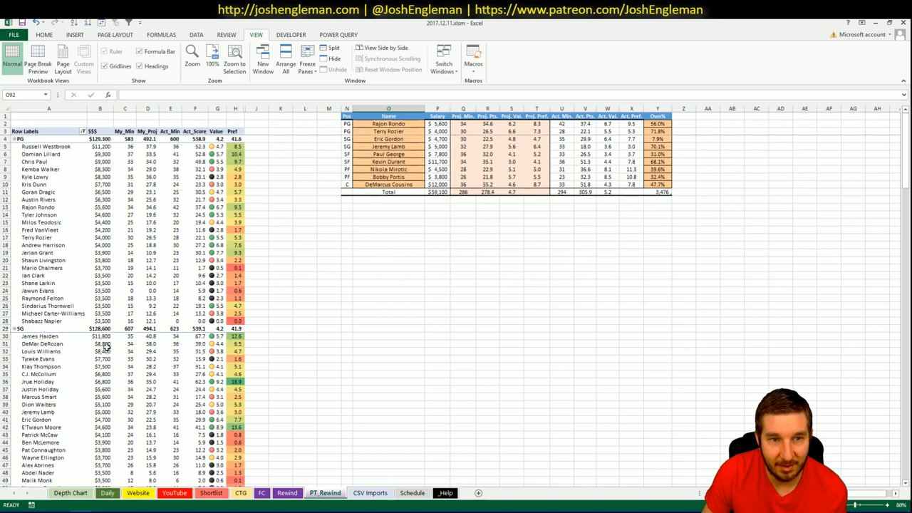
- Select a blank cell beside the full nine-player lineup summary with its Total row
left_click(280, 297)
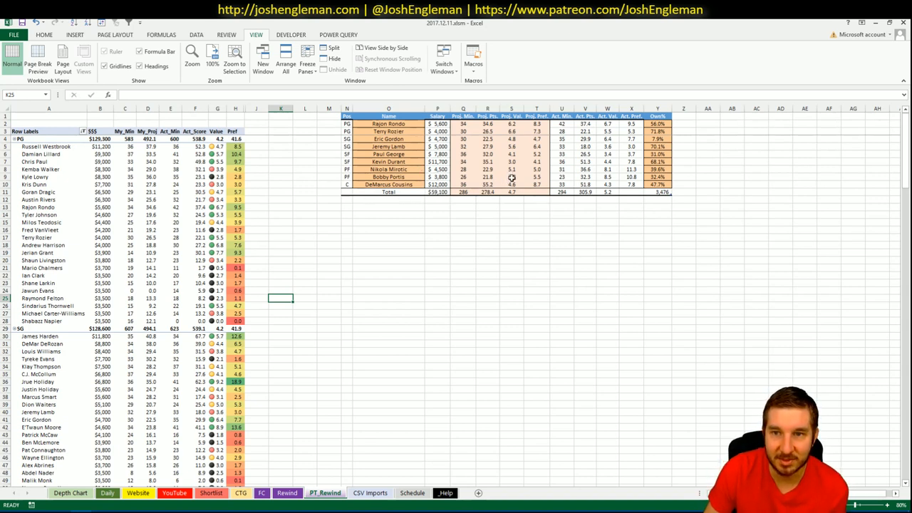
mouse_move(625, 131)
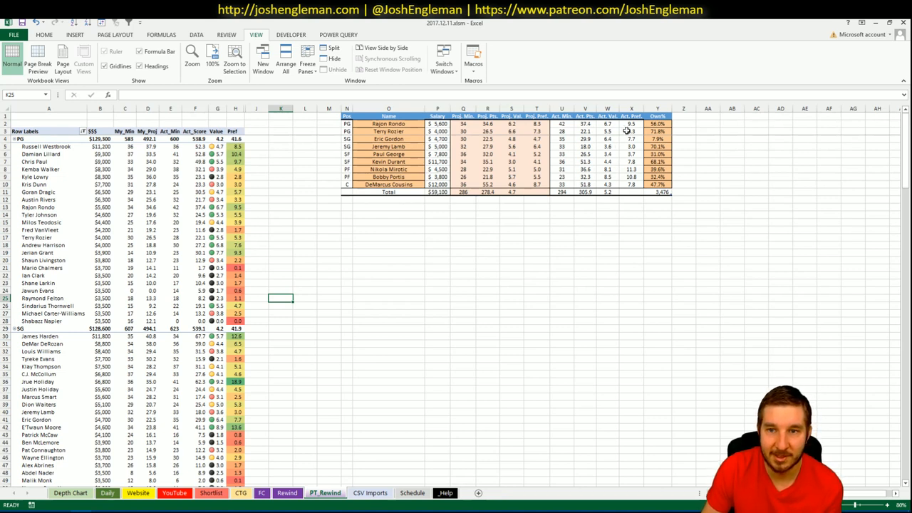